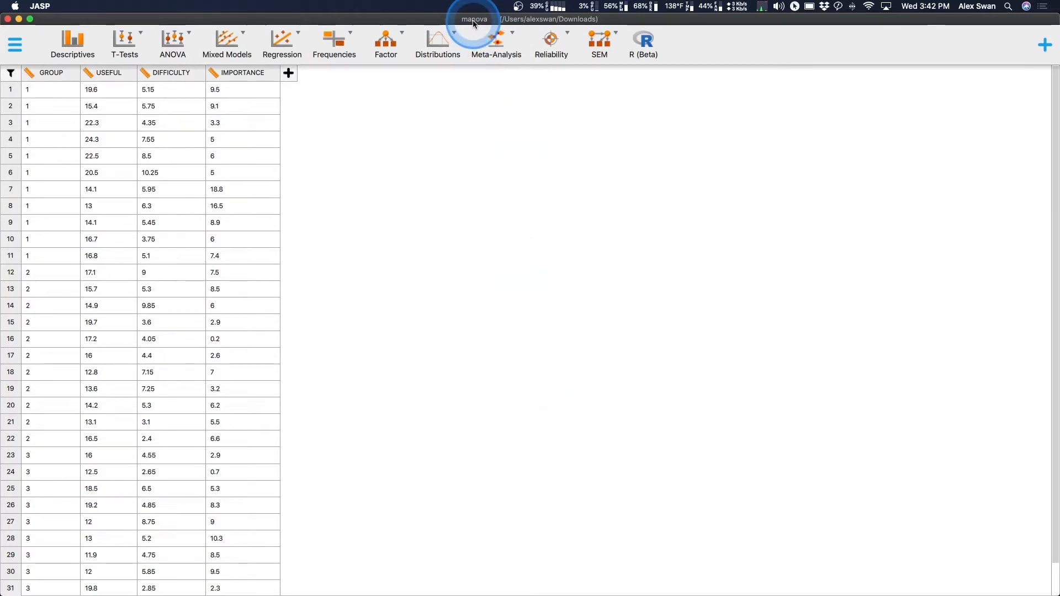
{"action": "mouse_move", "coordinate": [607, 324]}
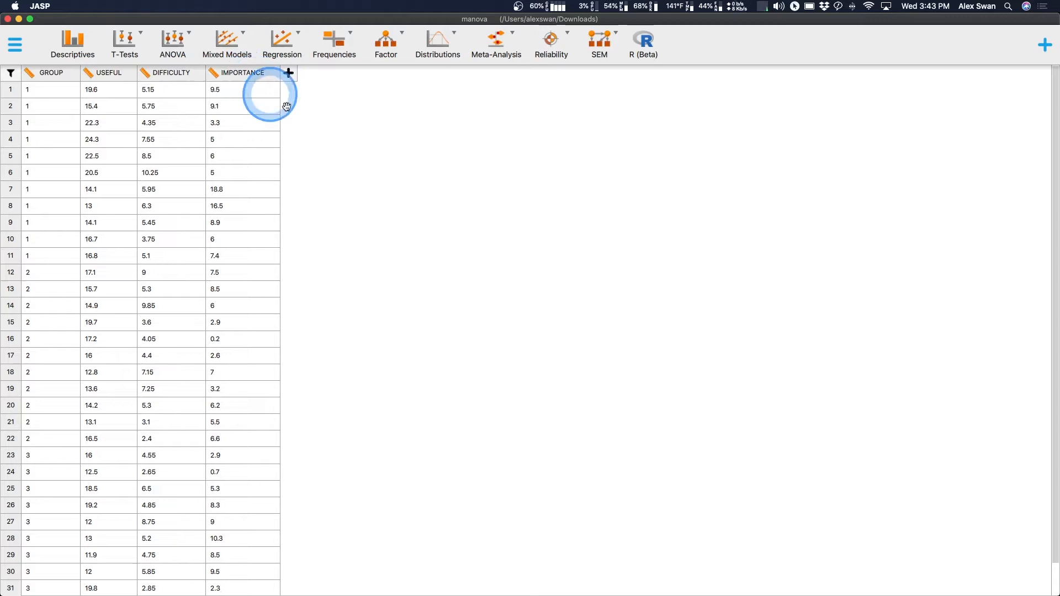
{"action": "mouse_move", "coordinate": [79, 236]}
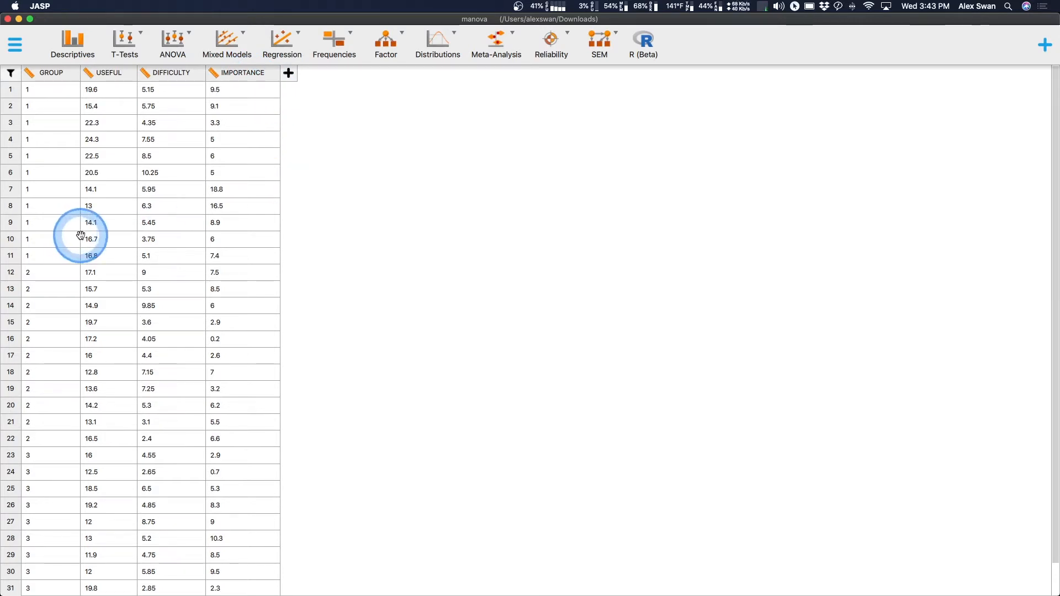
{"action": "mouse_move", "coordinate": [126, 243]}
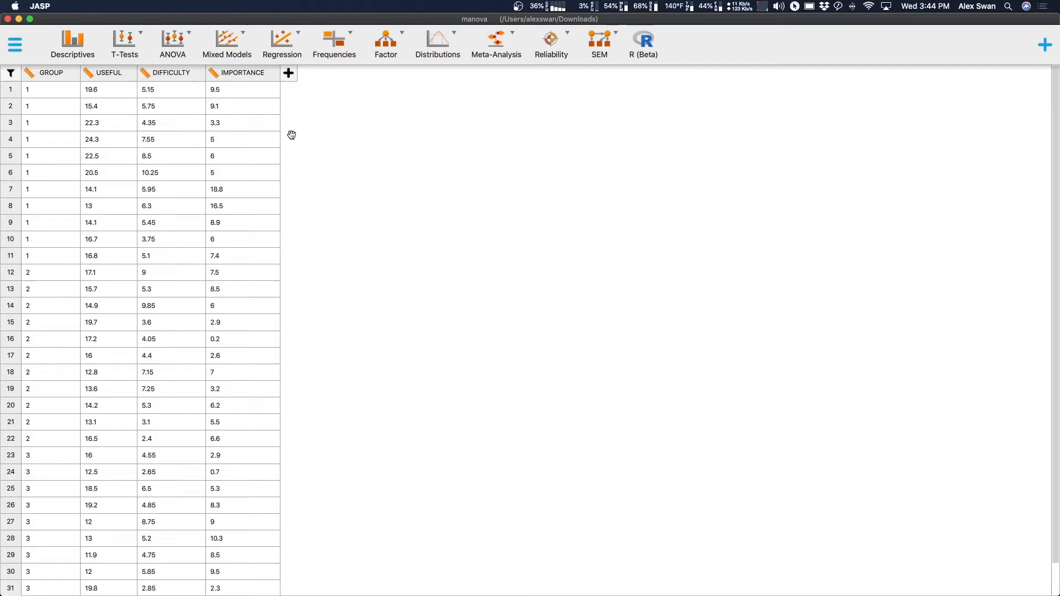
Start a new MANOVA analysis from the Classical section of the ANOVA menu
{"action": "left_click", "coordinate": [163, 78]}
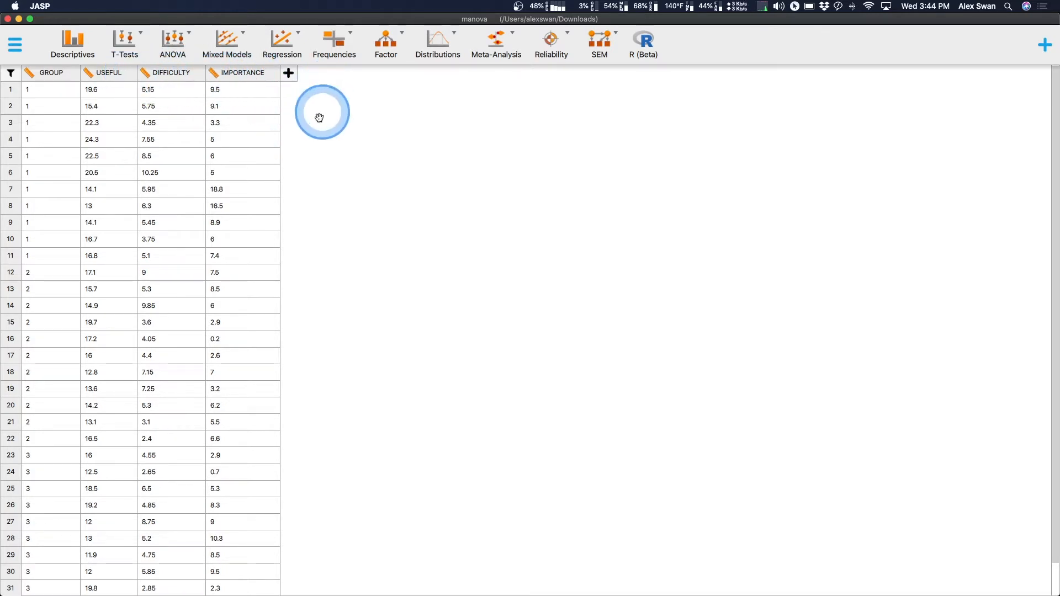
{"action": "mouse_move", "coordinate": [314, 124]}
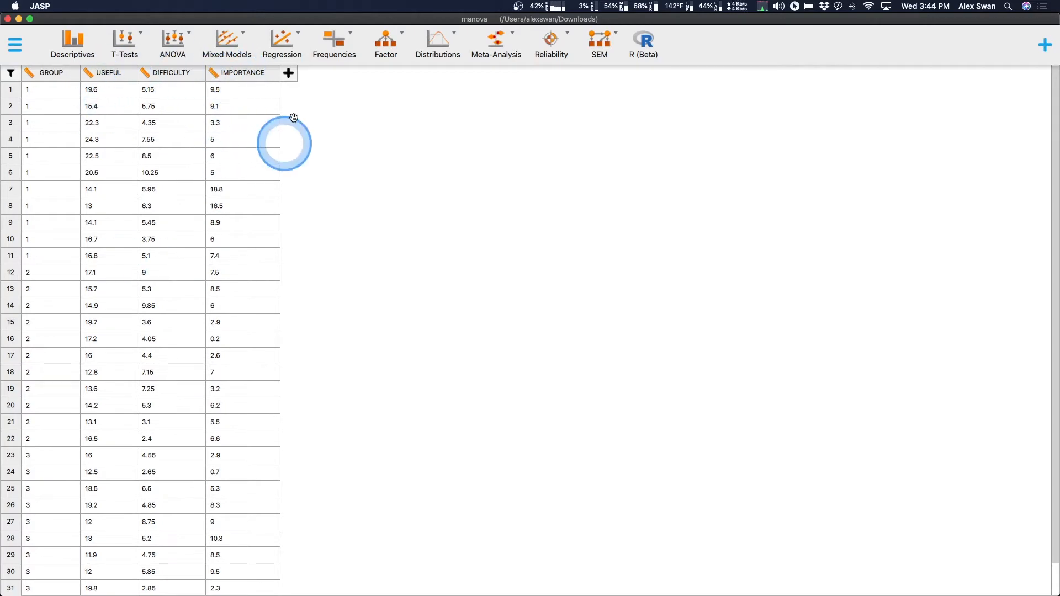
{"action": "mouse_move", "coordinate": [203, 111]}
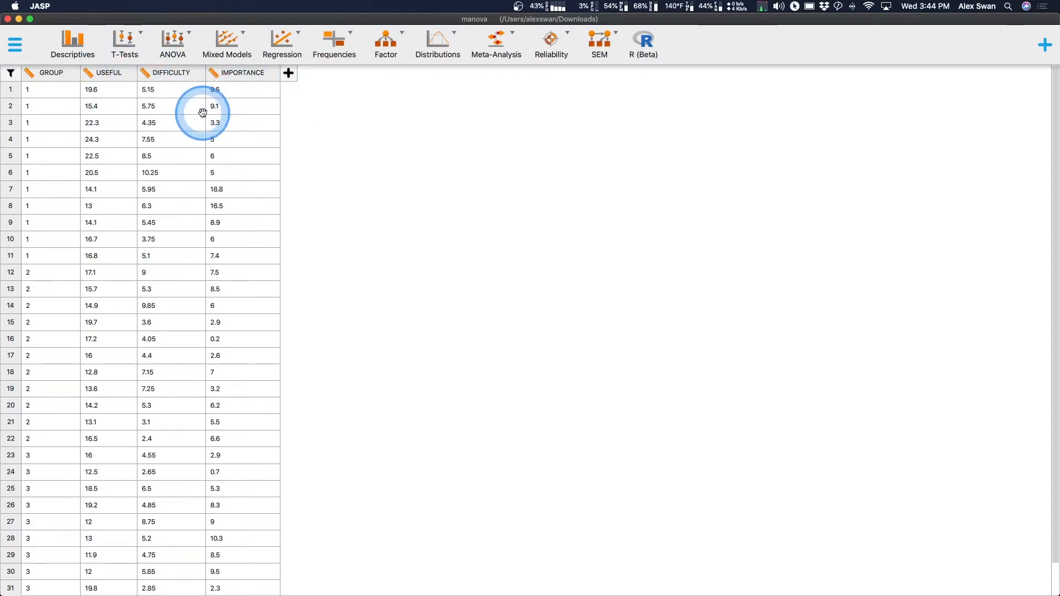
{"action": "mouse_move", "coordinate": [242, 136]}
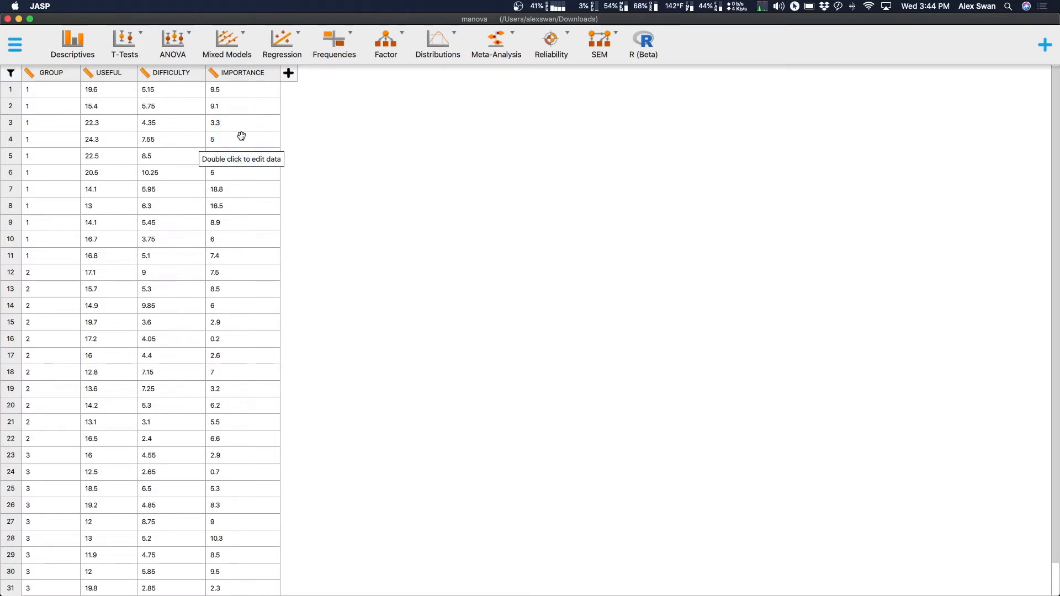
{"action": "left_click", "coordinate": [47, 156]}
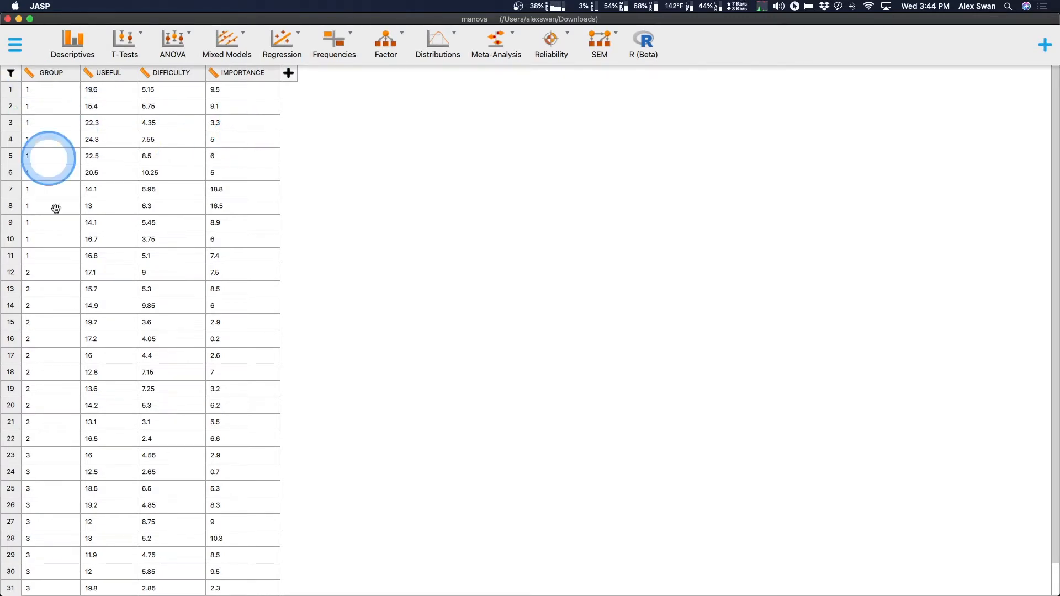
{"action": "mouse_move", "coordinate": [277, 370]}
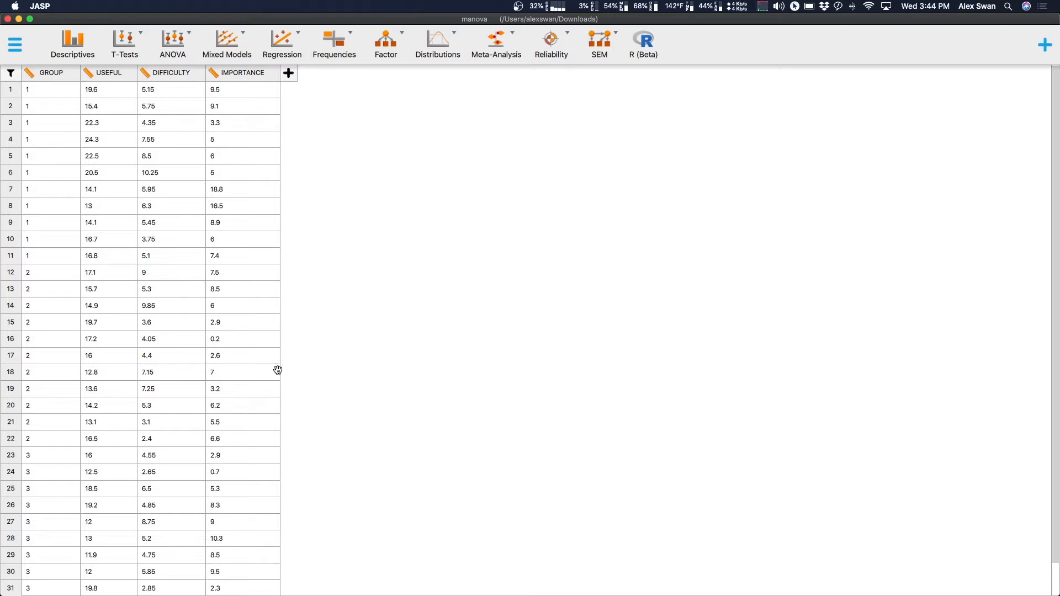
{"action": "mouse_move", "coordinate": [190, 172]}
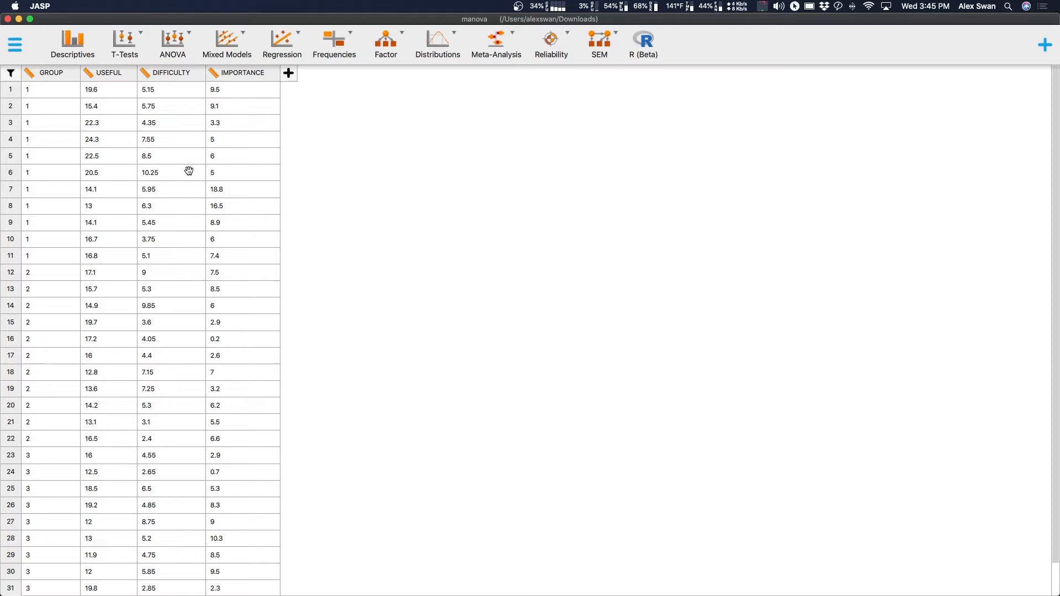
{"action": "left_click", "coordinate": [89, 371]}
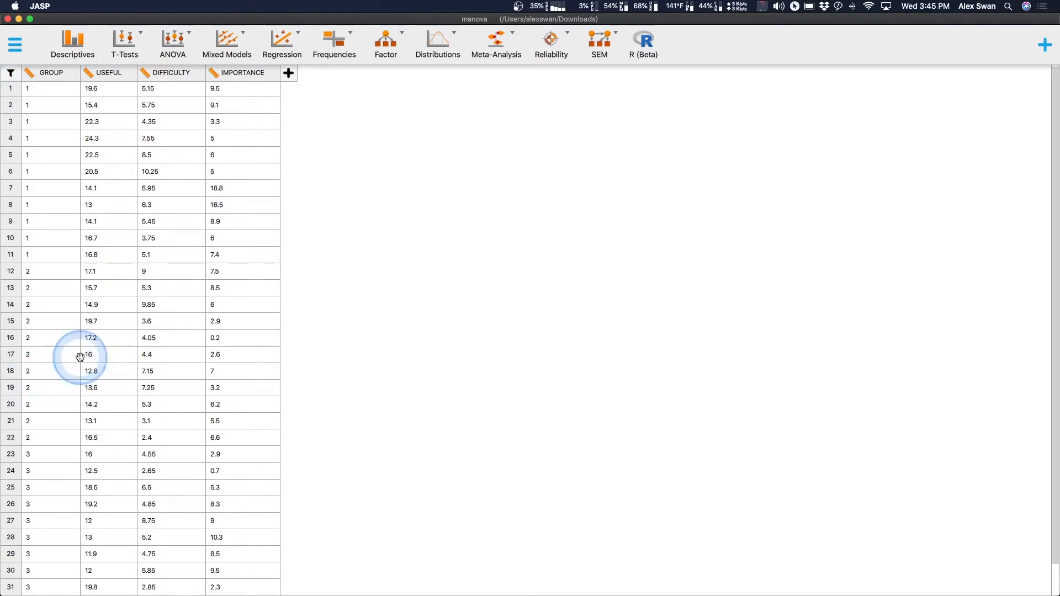
{"action": "mouse_move", "coordinate": [72, 338]}
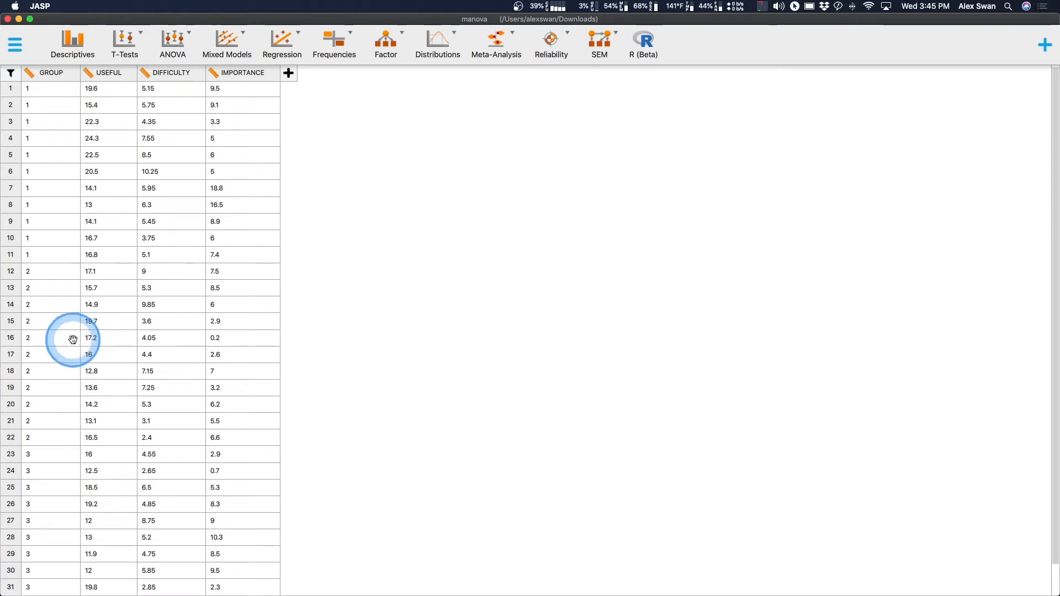
{"action": "mouse_move", "coordinate": [72, 338]}
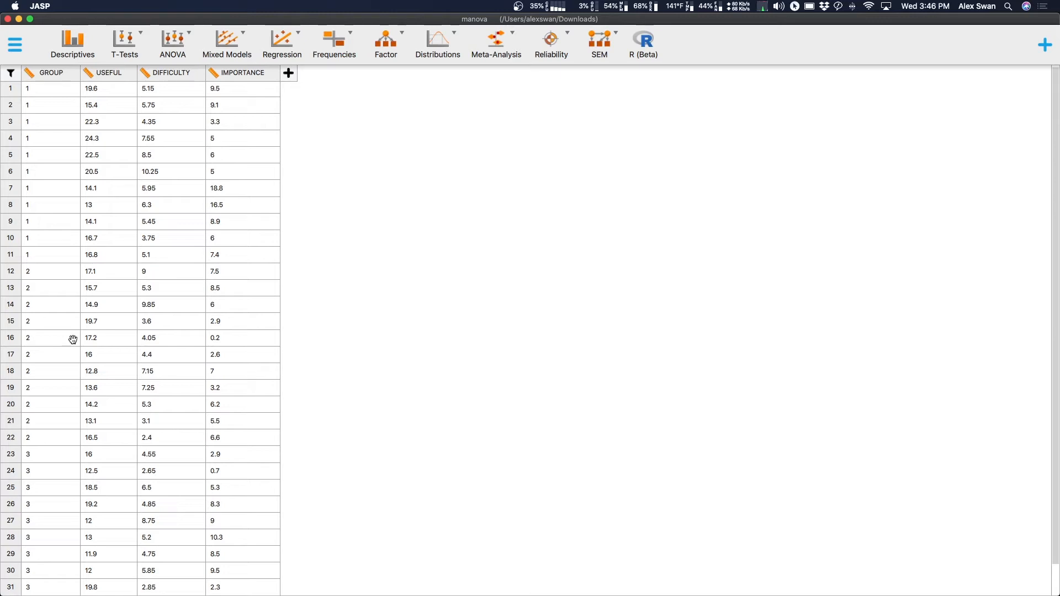
{"action": "left_click", "coordinate": [172, 45]}
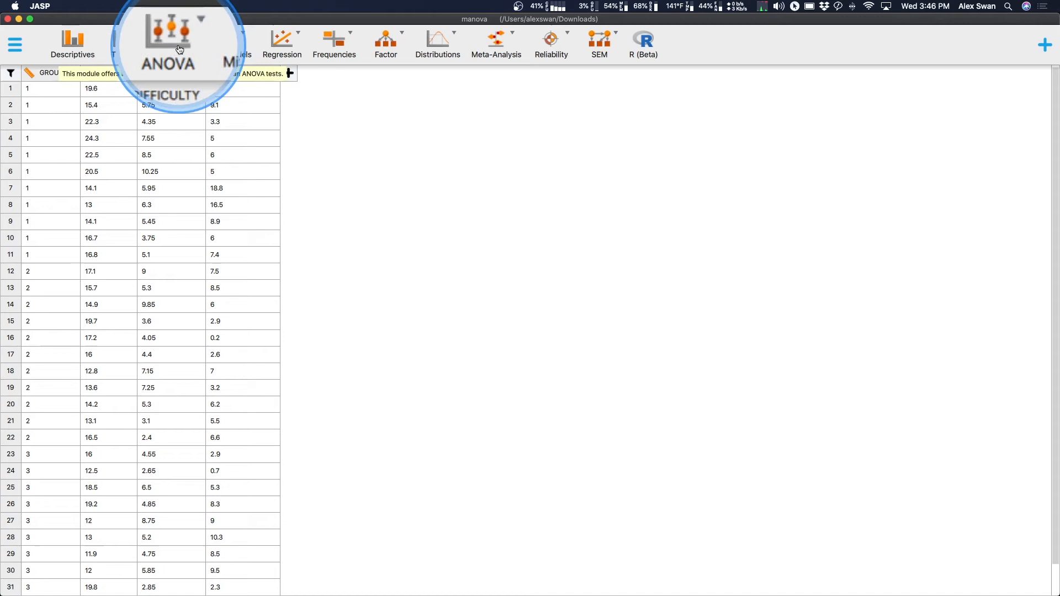
{"action": "left_click", "coordinate": [172, 45]}
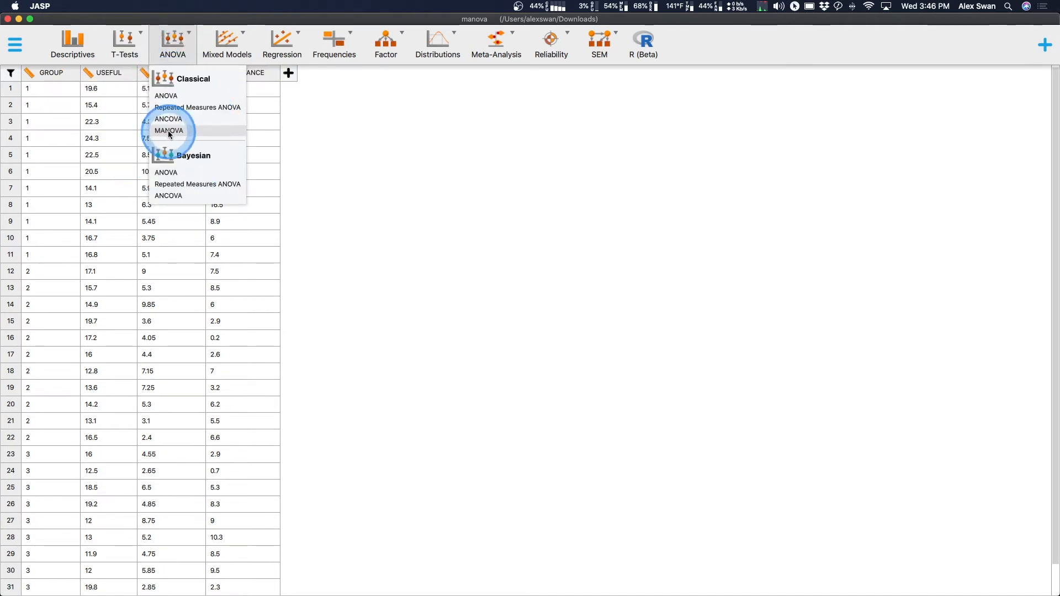
{"action": "left_click", "coordinate": [169, 131]}
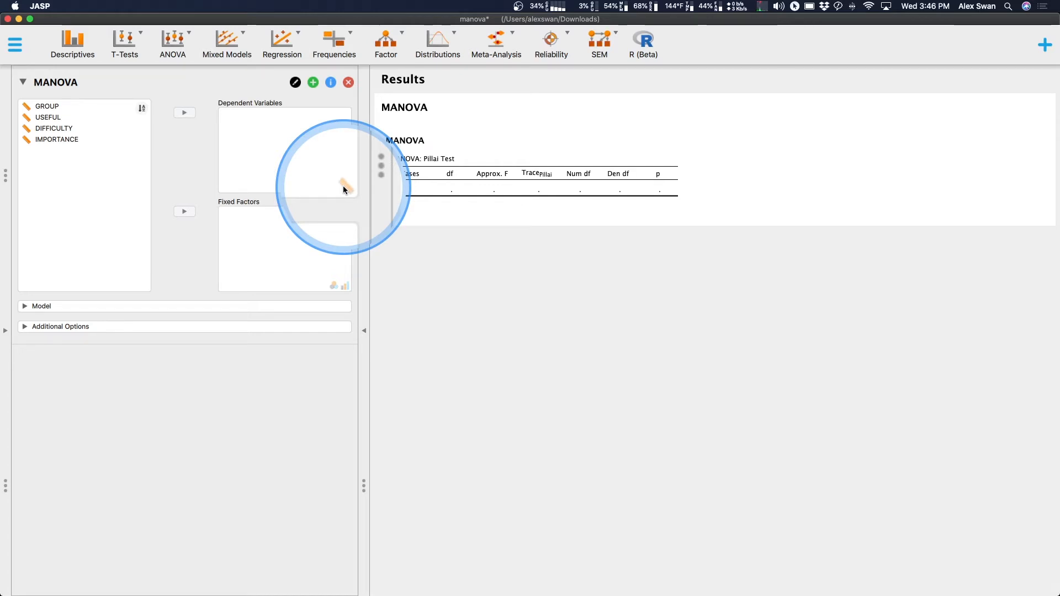
{"action": "mouse_move", "coordinate": [337, 289]}
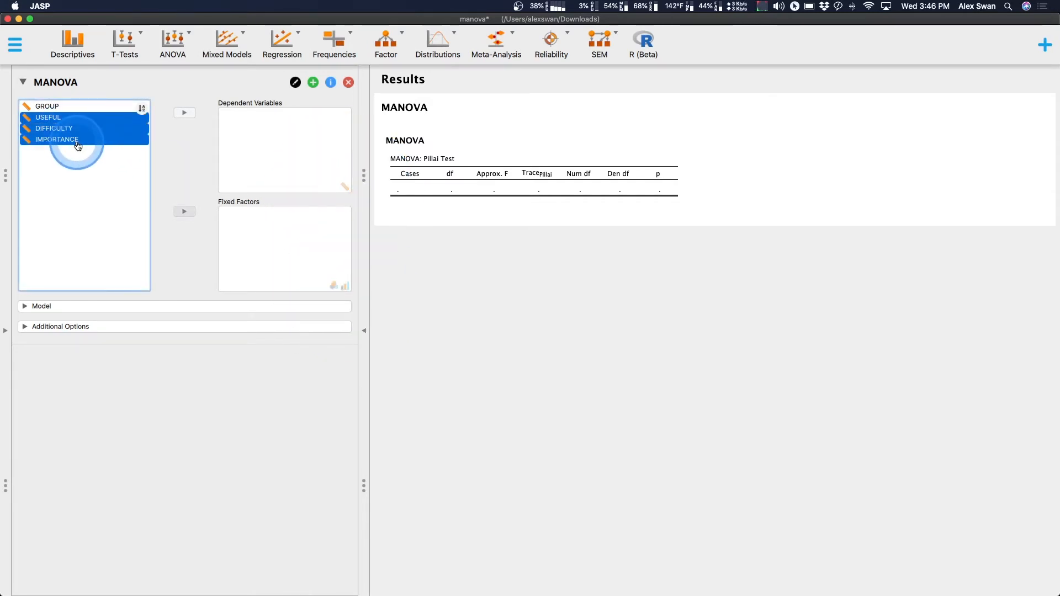
Assign USEFUL, DIFFICULTY and IMPORTANCE as dependent variables and GROUP as fixed factor
{"action": "left_click", "coordinate": [184, 112]}
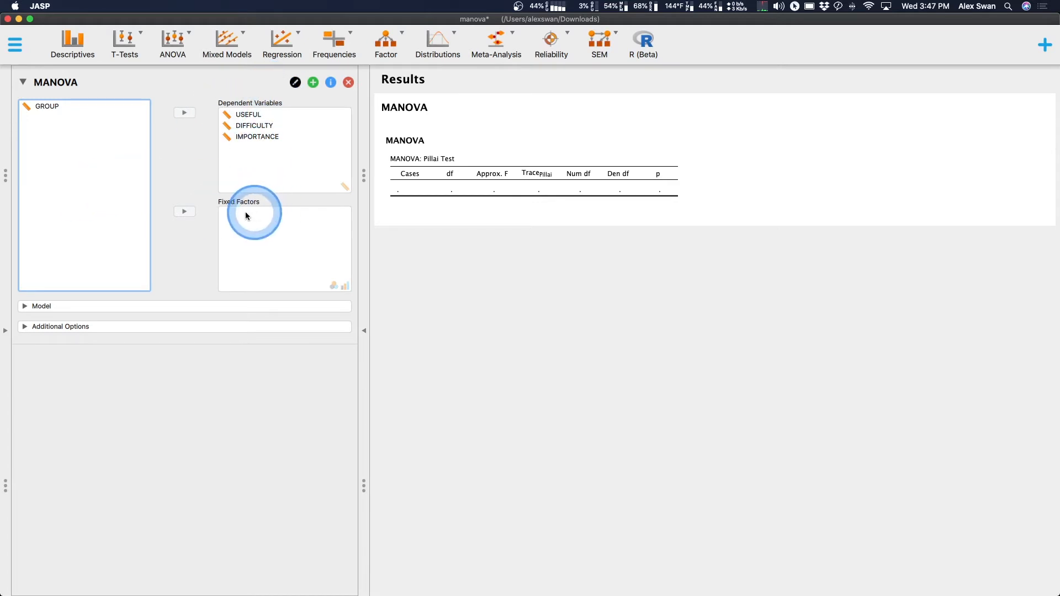
{"action": "left_click", "coordinate": [84, 106]}
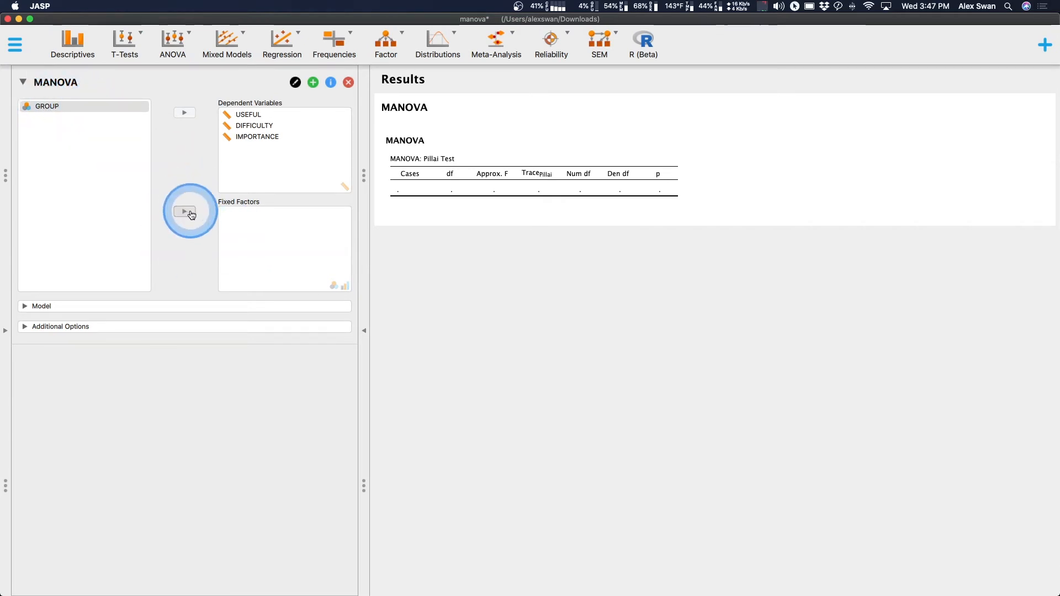
{"action": "left_click", "coordinate": [184, 211]}
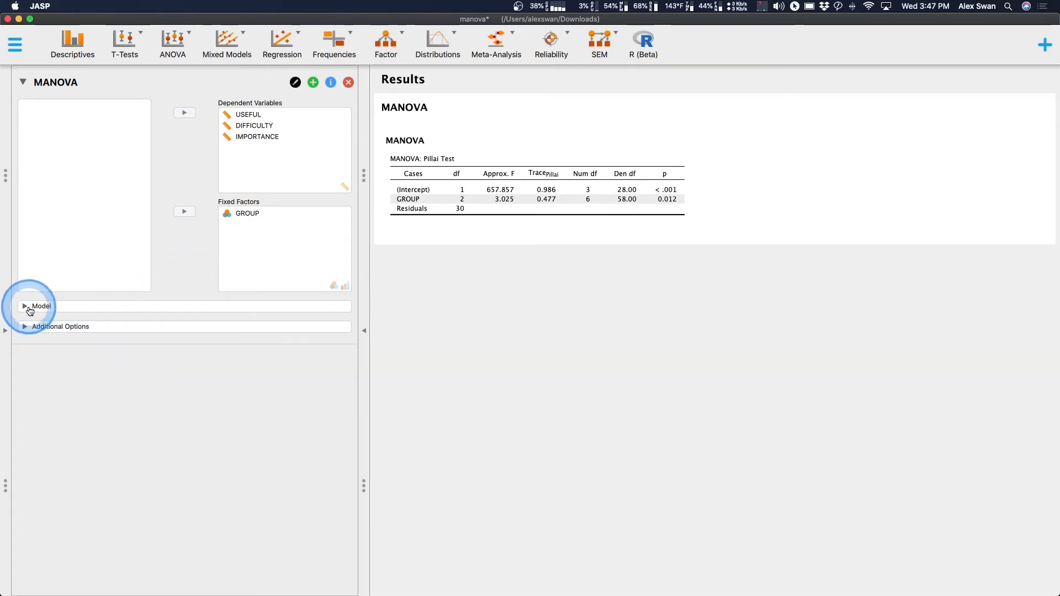
{"action": "left_click", "coordinate": [40, 306]}
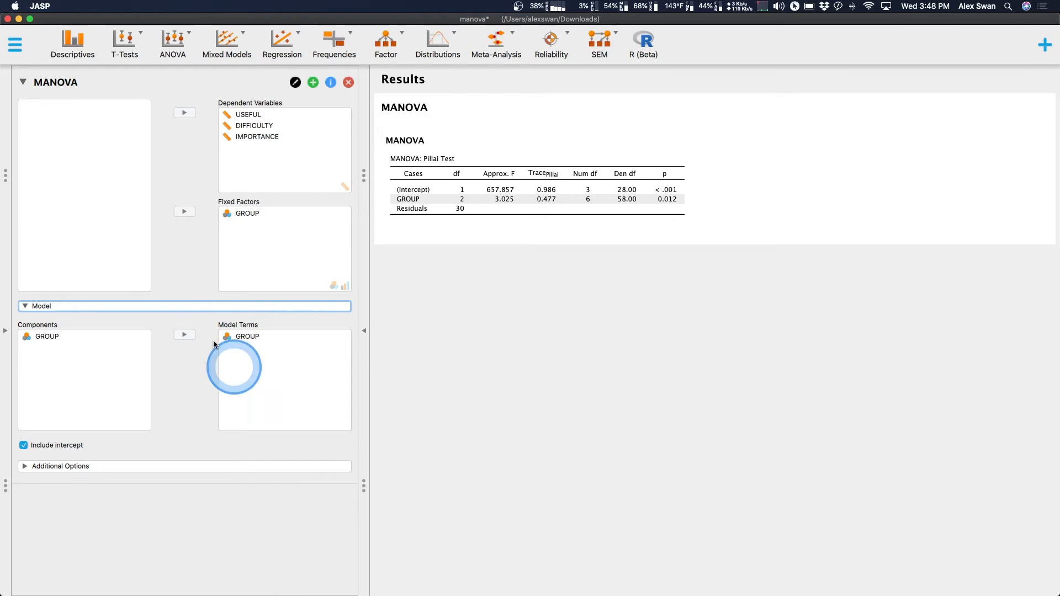
Enable Wilks, Hotelling-Lawley and Roy tests plus univariate ANOVA tables in Additional Options
{"action": "left_click", "coordinate": [41, 305]}
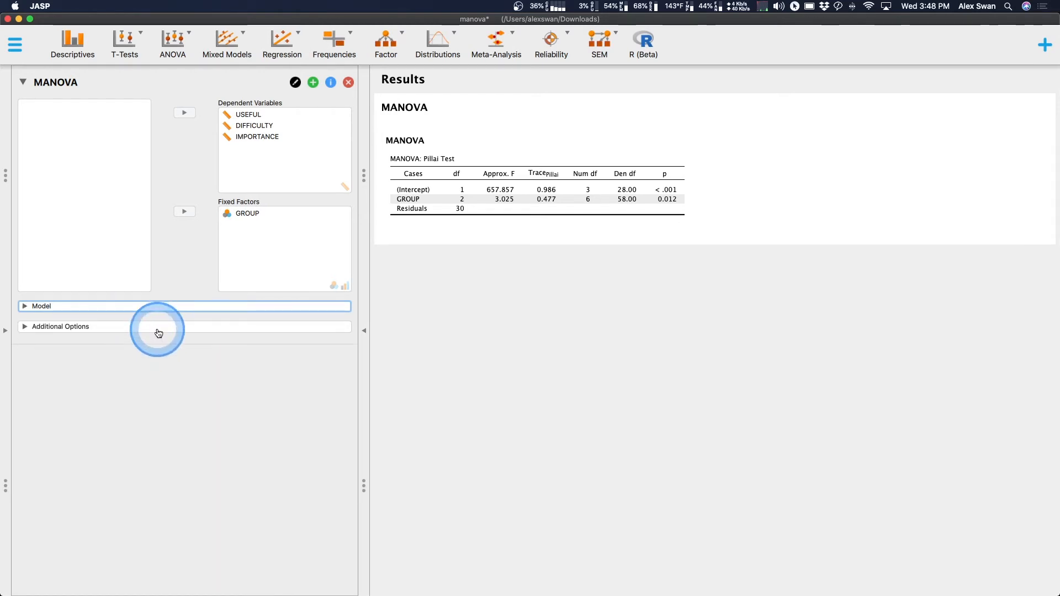
{"action": "left_click", "coordinate": [61, 326]}
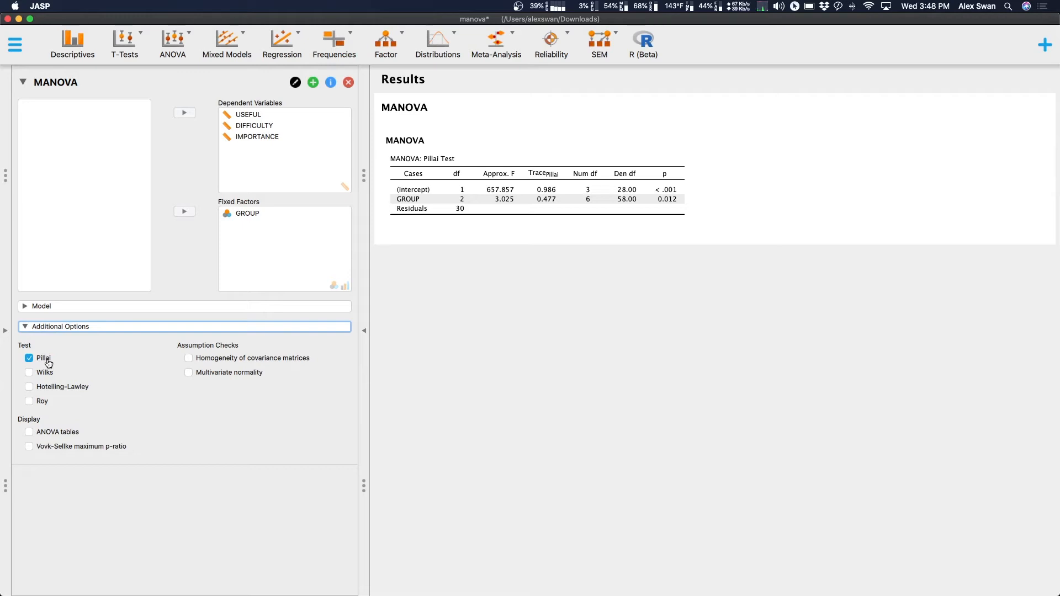
{"action": "left_click", "coordinate": [30, 372]}
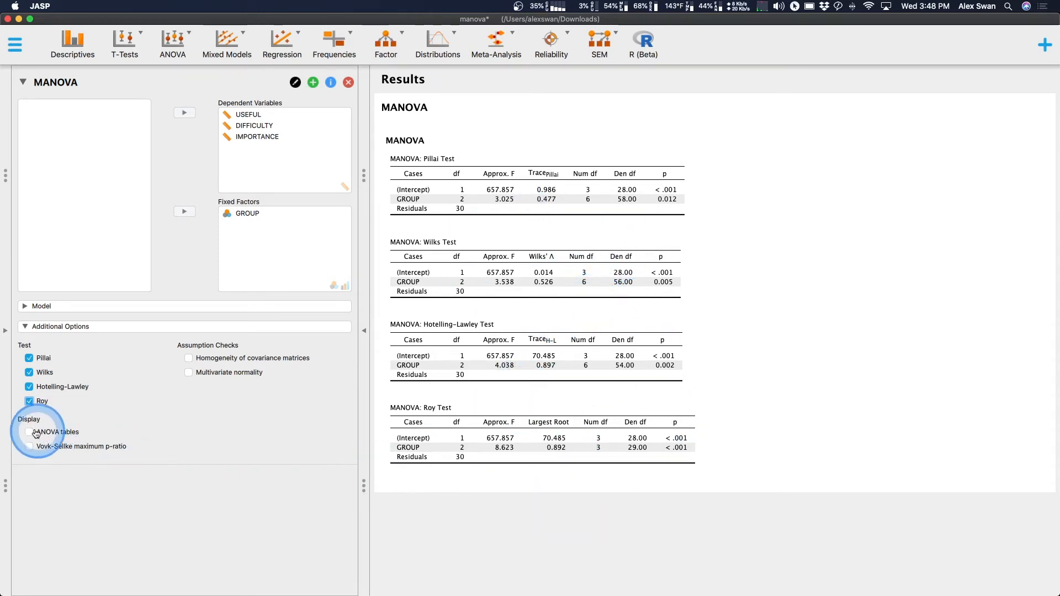
{"action": "left_click", "coordinate": [29, 432]}
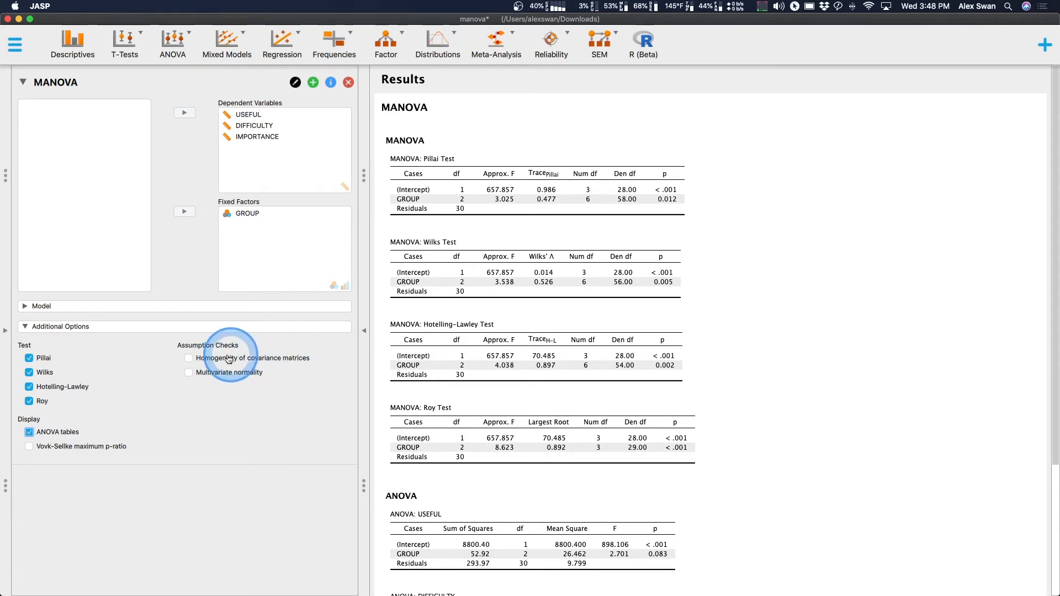
Enable the homogeneity of covariance matrices and multivariate normality assumption checks
{"action": "left_click", "coordinate": [189, 357]}
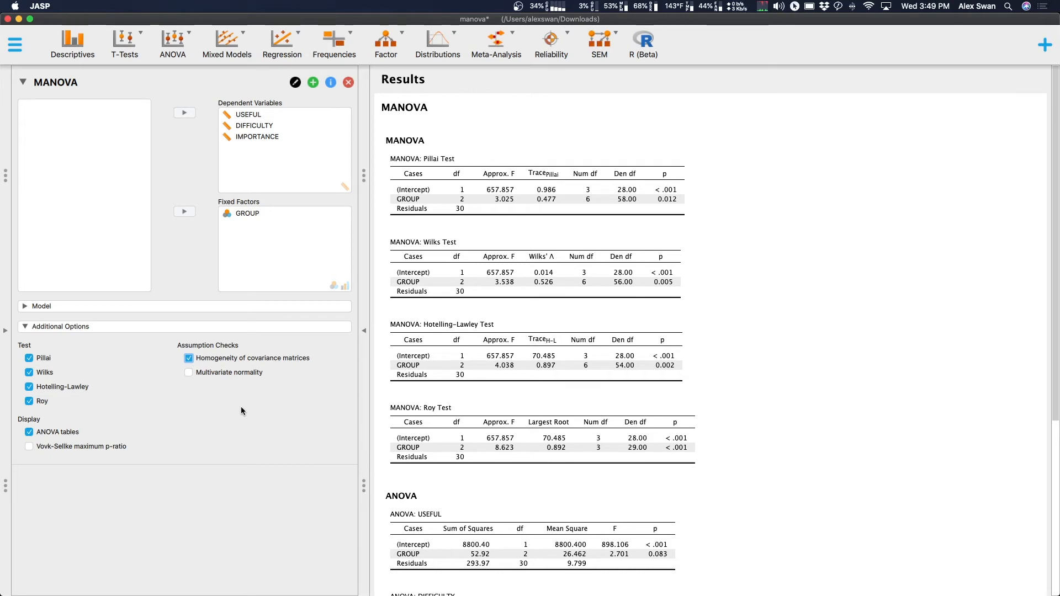
{"action": "left_click", "coordinate": [189, 372]}
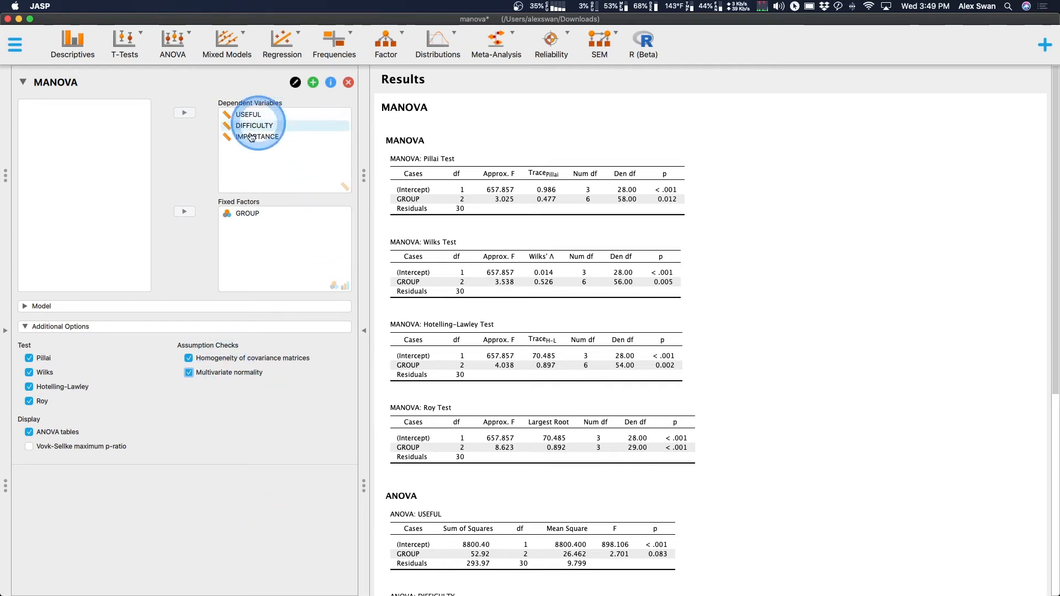
{"action": "mouse_move", "coordinate": [338, 437]}
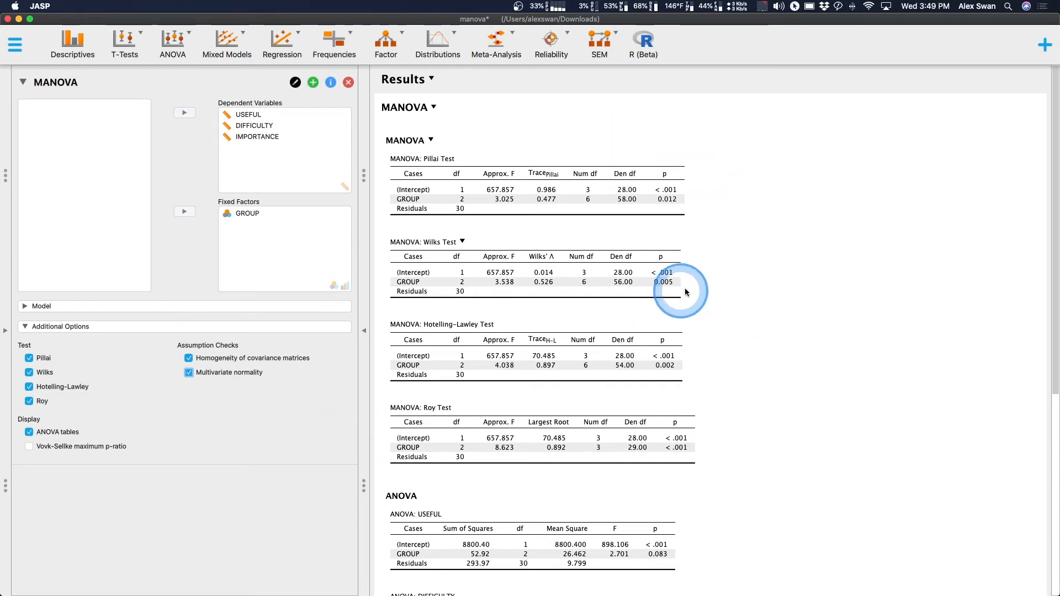
{"action": "scroll", "scroll_direction": "down", "scroll_amount": 3}
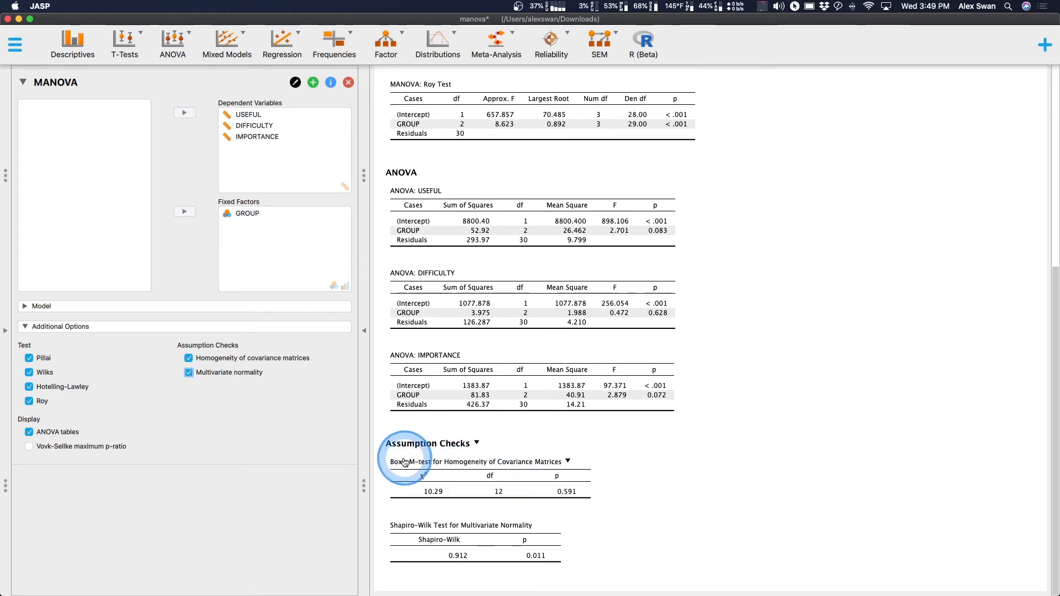
{"action": "mouse_move", "coordinate": [579, 491]}
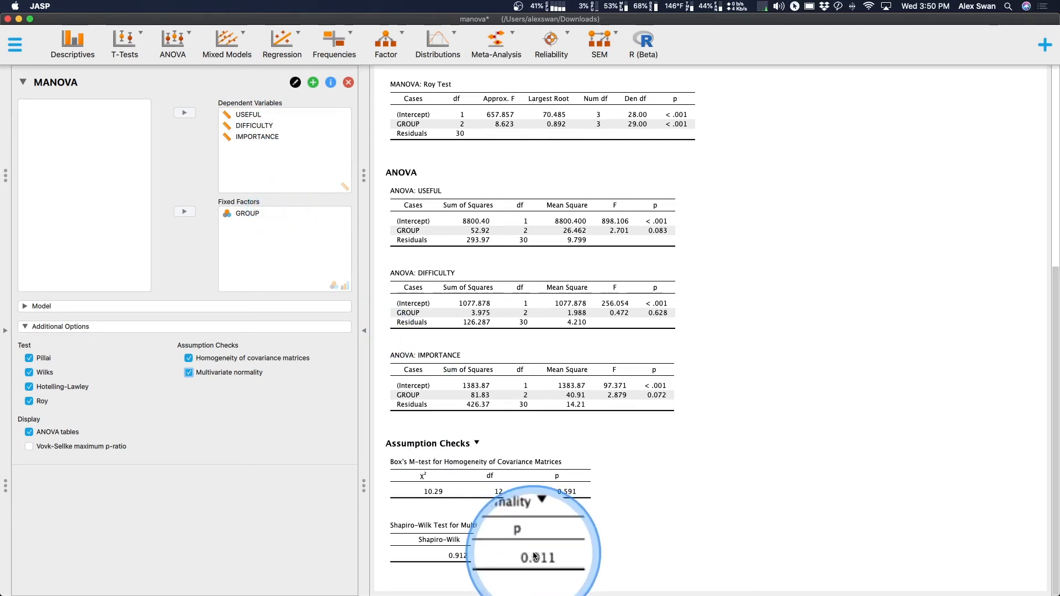
{"action": "mouse_move", "coordinate": [554, 551]}
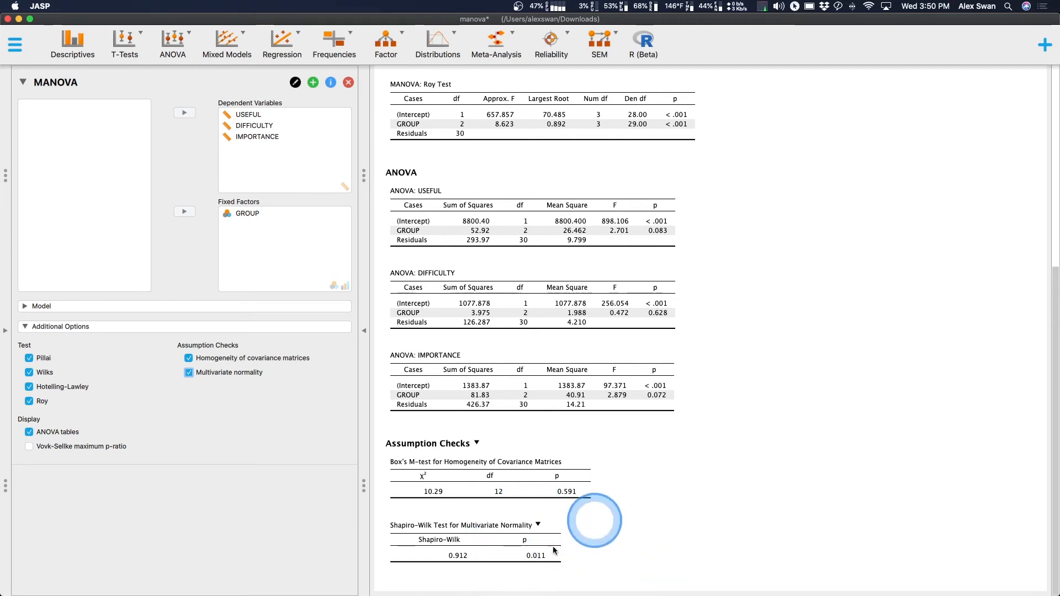
{"action": "mouse_move", "coordinate": [460, 558]}
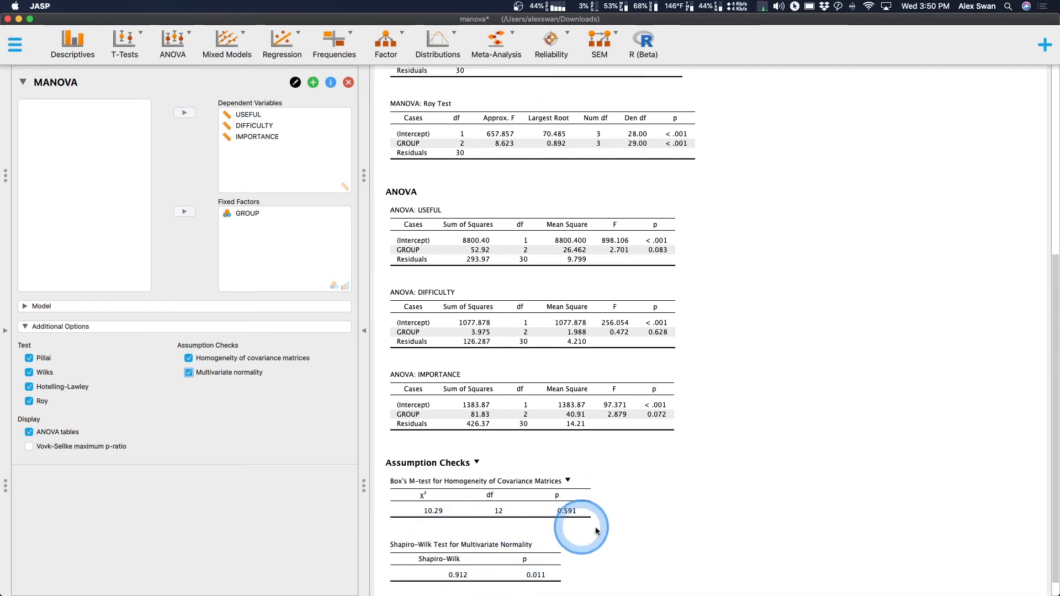
Scroll to review Box's M (p = .591) and Shapiro-Wilk (p = .011) results
{"action": "scroll", "scroll_direction": "up", "scroll_amount": 3}
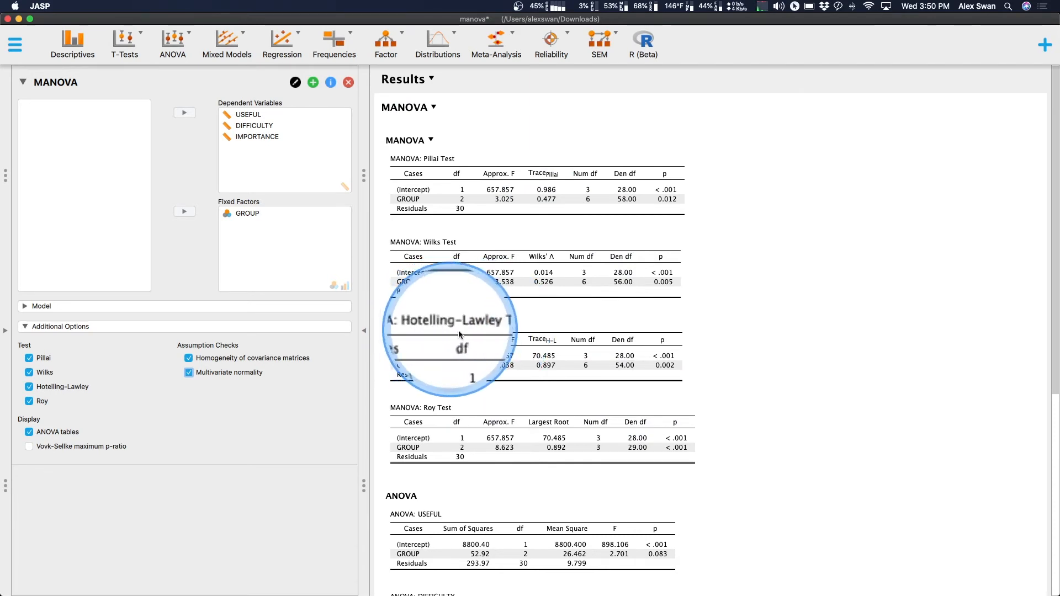
{"action": "mouse_move", "coordinate": [449, 407]}
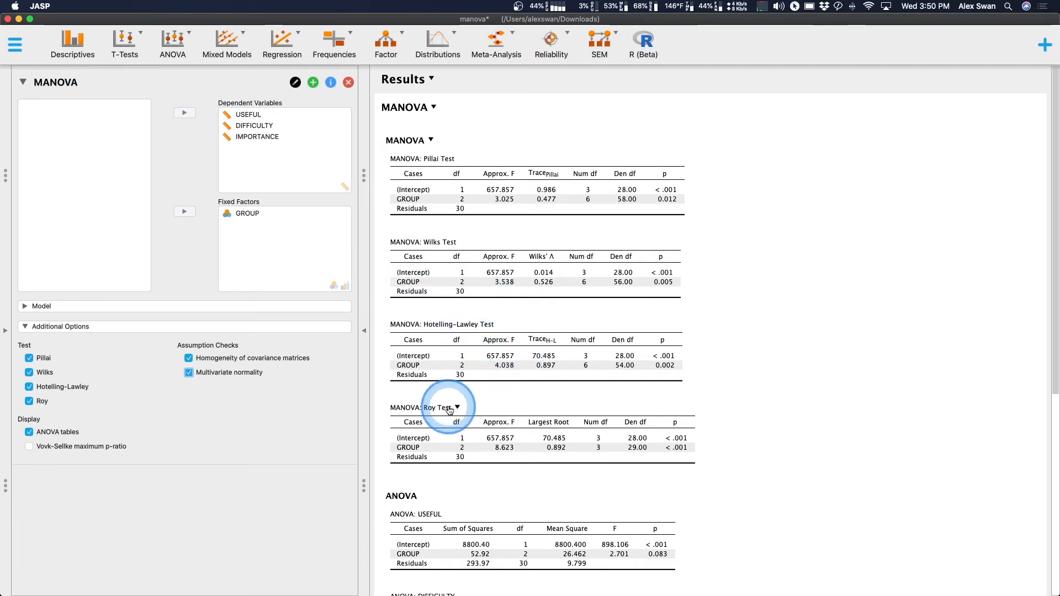
{"action": "mouse_move", "coordinate": [439, 331]}
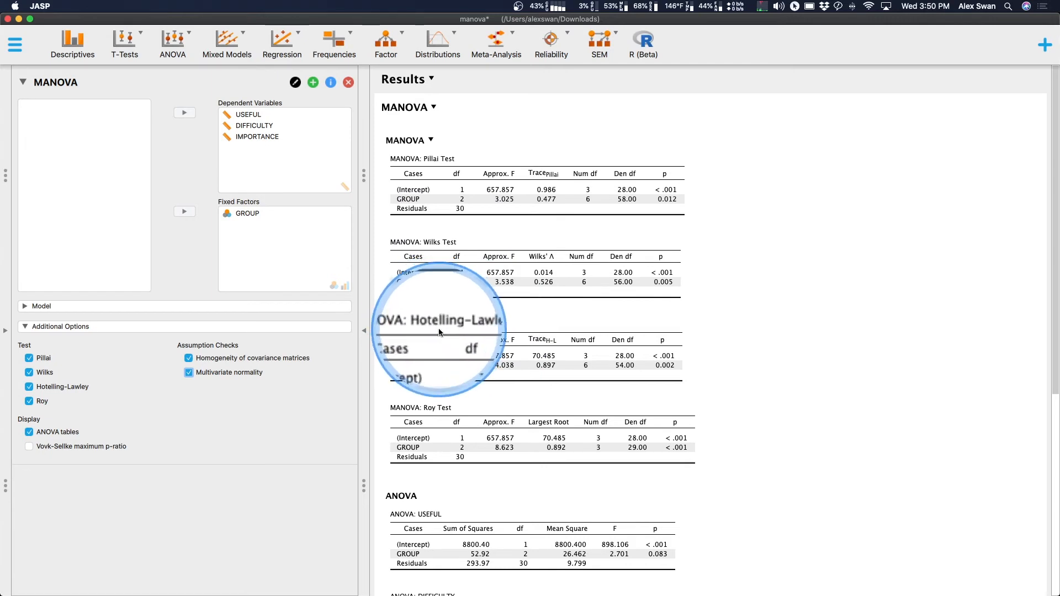
{"action": "mouse_move", "coordinate": [497, 409]}
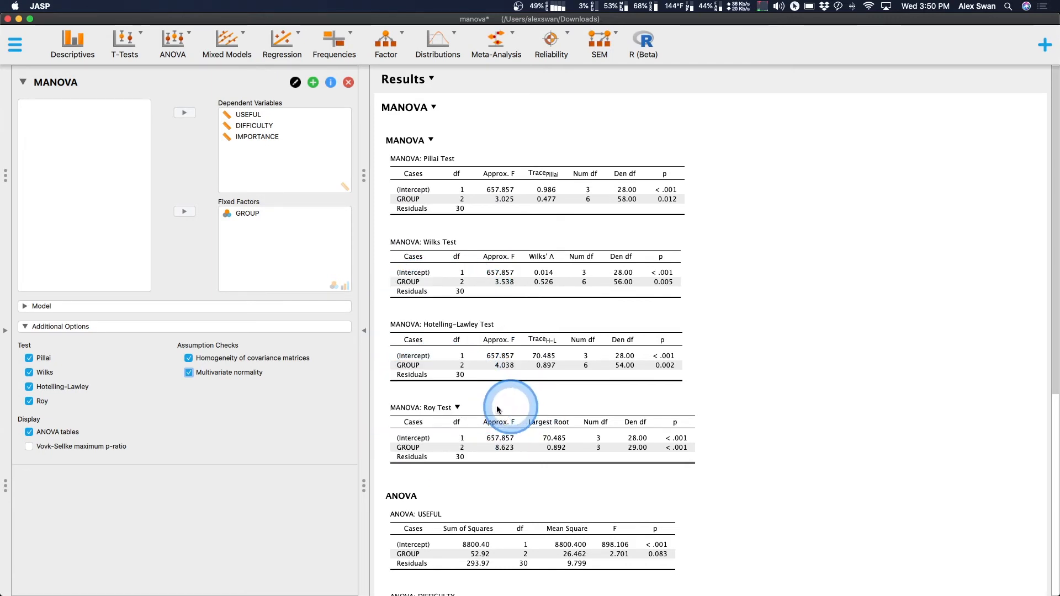
{"action": "mouse_move", "coordinate": [548, 431]}
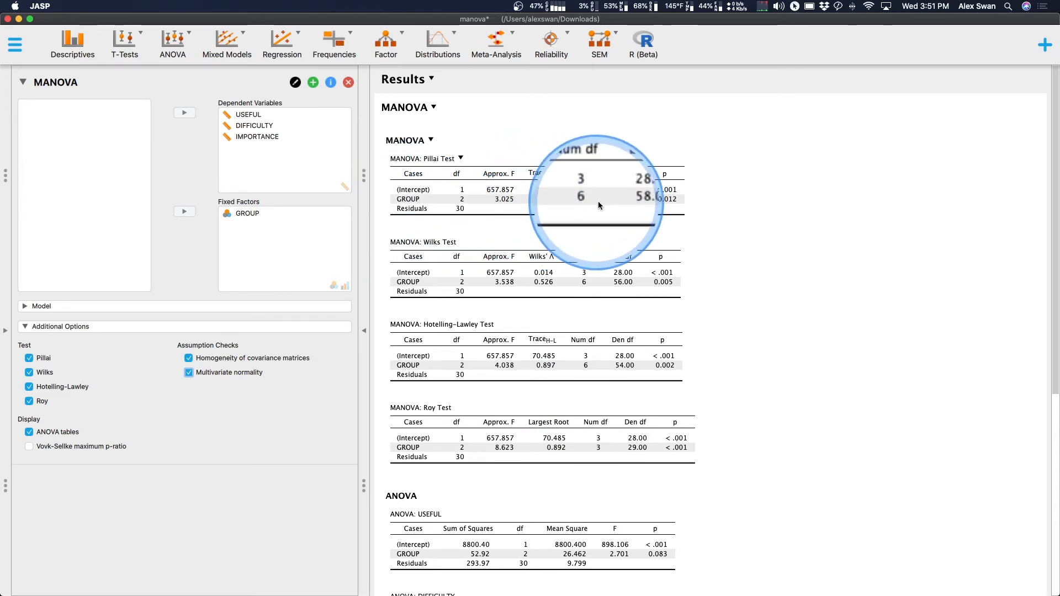
{"action": "mouse_move", "coordinate": [618, 199]}
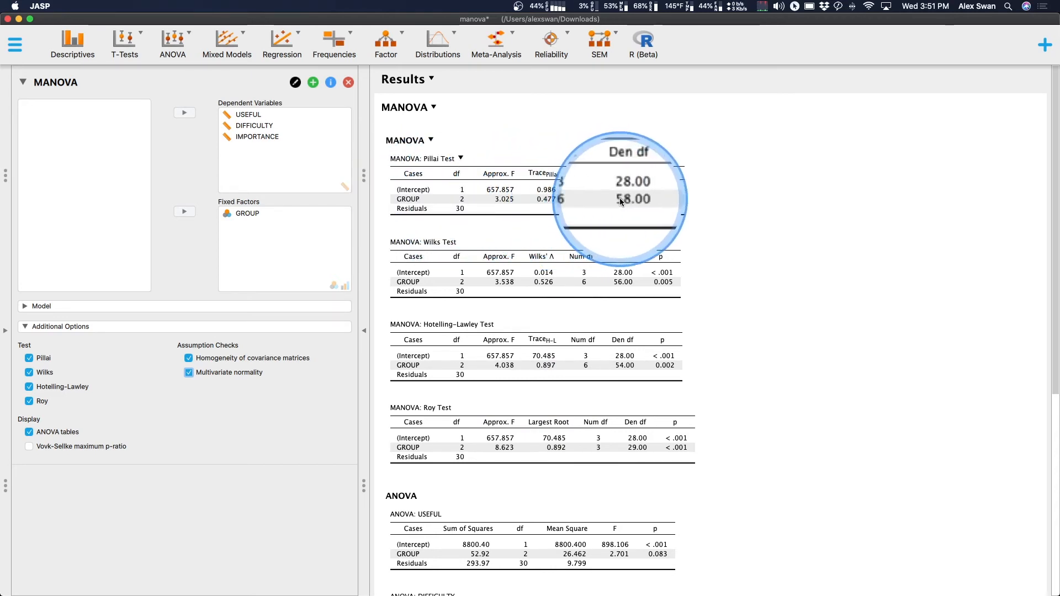
{"action": "mouse_move", "coordinate": [656, 203]}
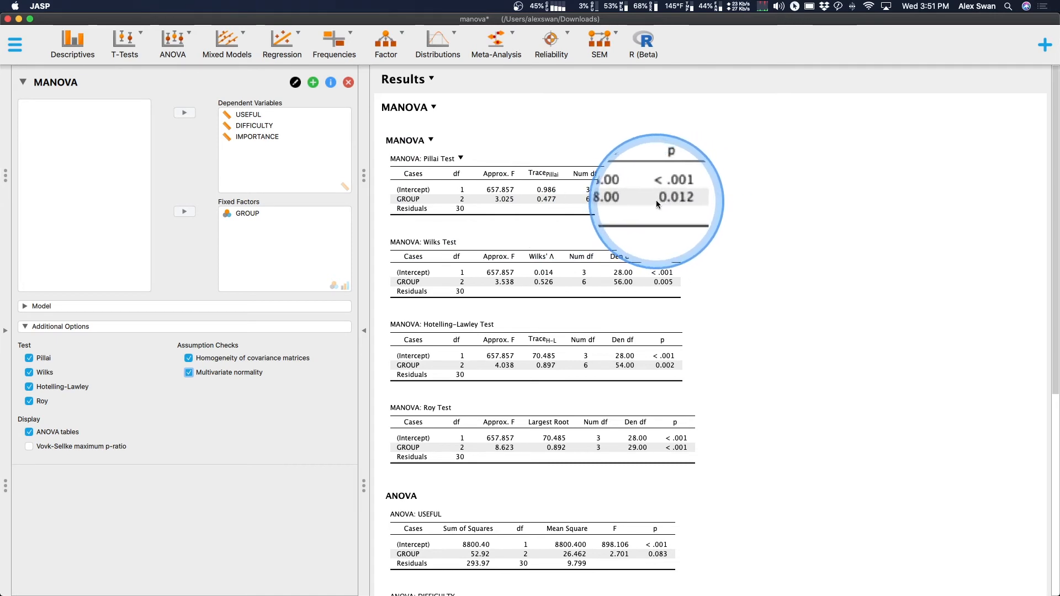
{"action": "mouse_move", "coordinate": [460, 213]}
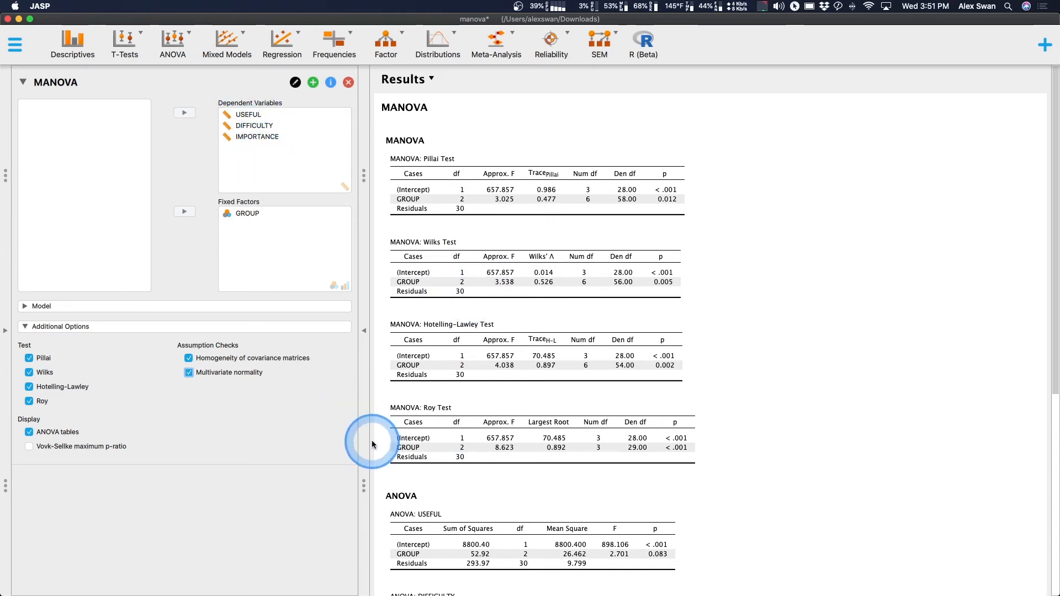
{"action": "left_click", "coordinate": [247, 213]}
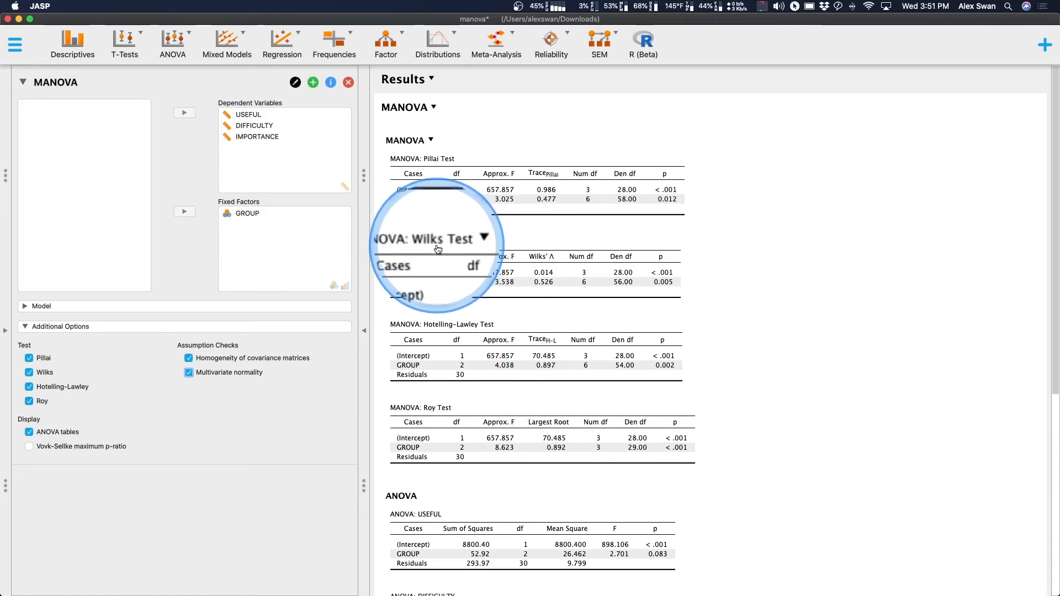
{"action": "mouse_move", "coordinate": [548, 260]}
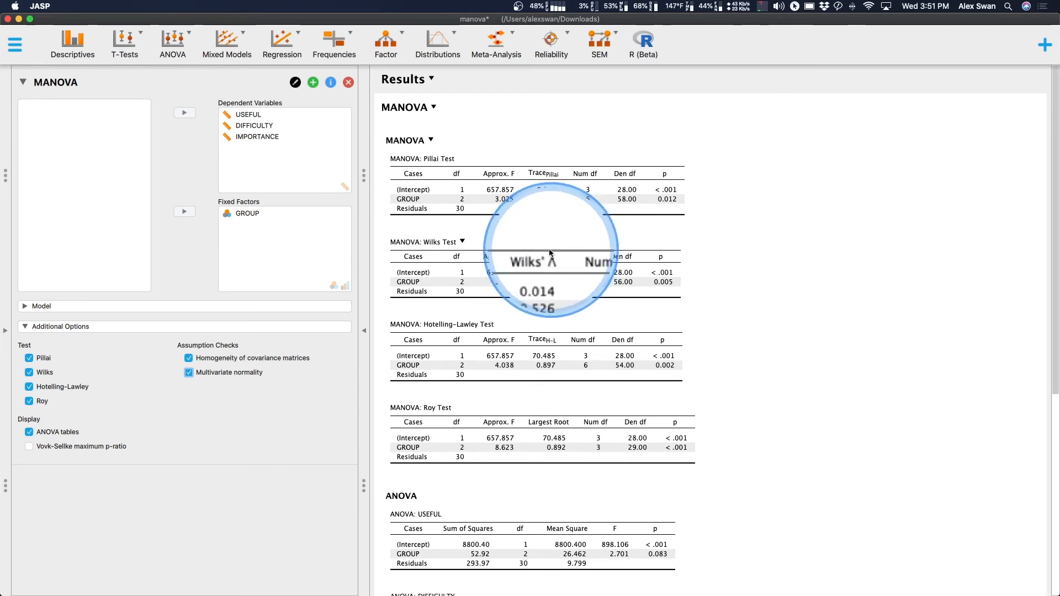
{"action": "mouse_move", "coordinate": [537, 287]}
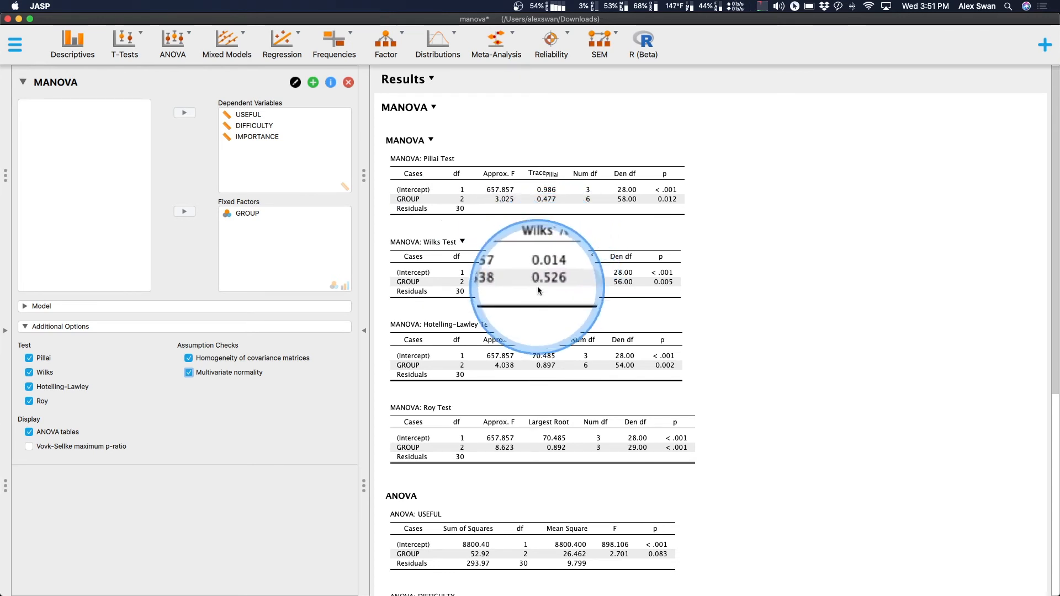
{"action": "mouse_move", "coordinate": [635, 289]}
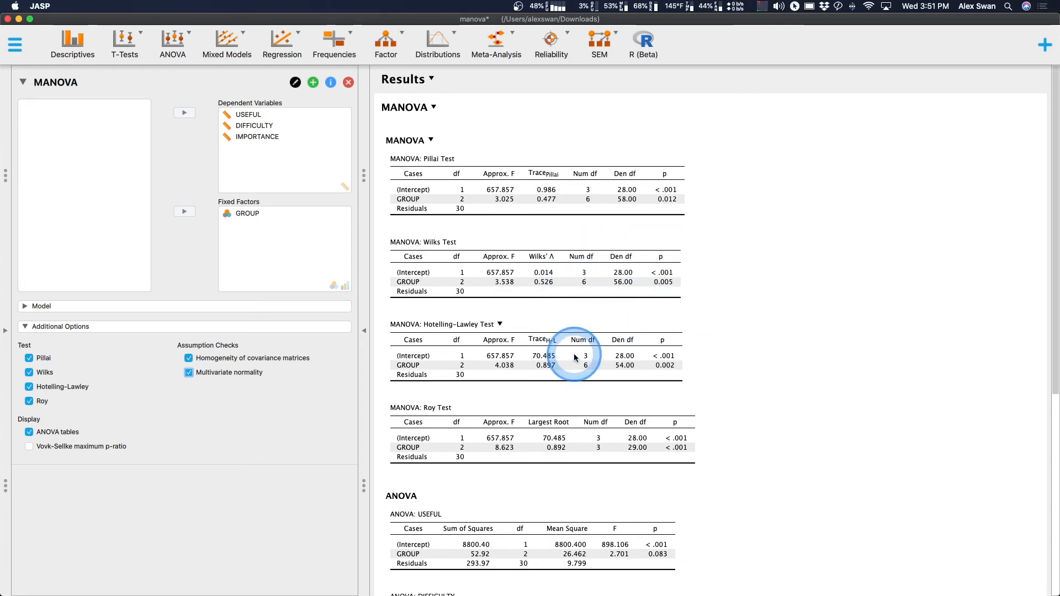
{"action": "mouse_move", "coordinate": [498, 281]}
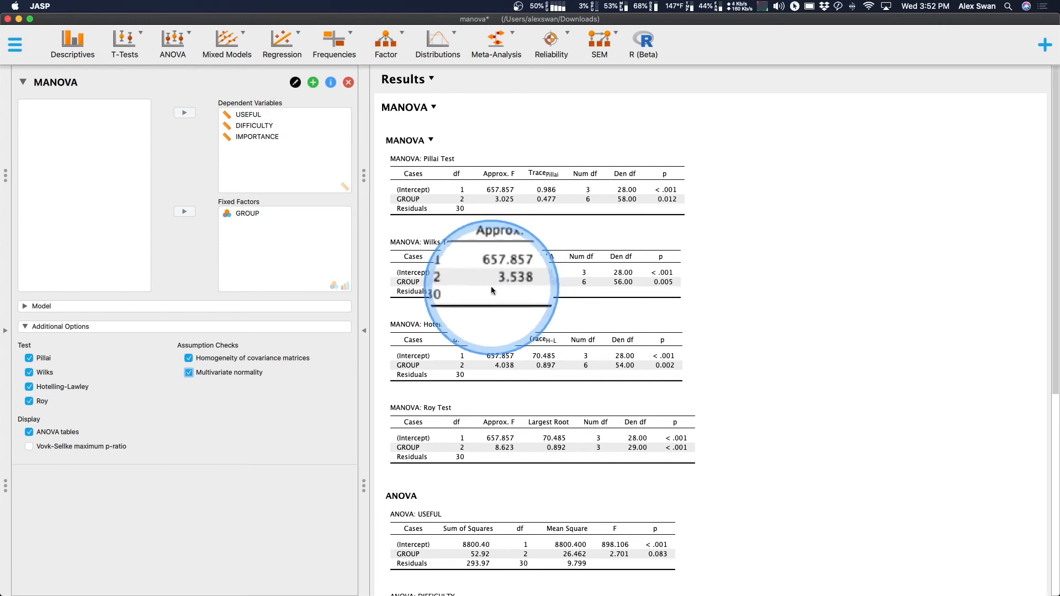
{"action": "mouse_move", "coordinate": [500, 406]}
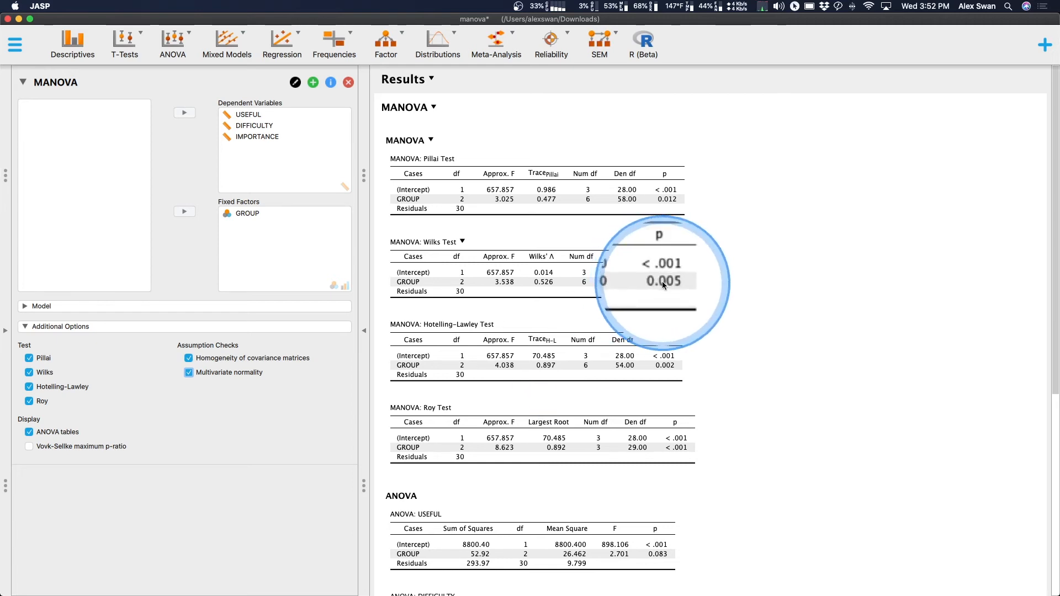
{"action": "mouse_move", "coordinate": [500, 443]}
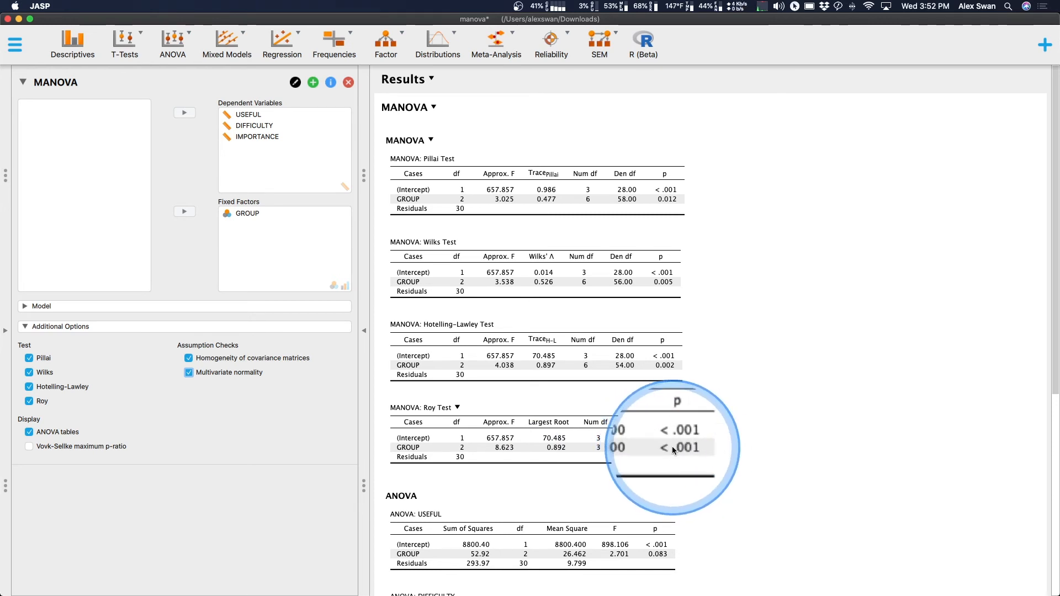
{"action": "mouse_move", "coordinate": [536, 426]}
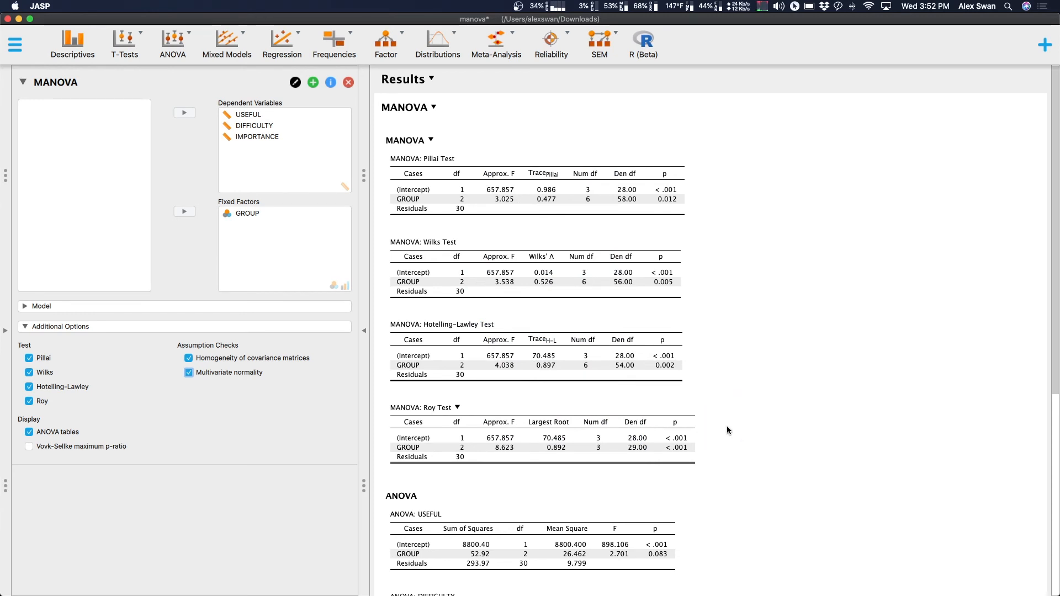
{"action": "scroll", "scroll_direction": "down", "scroll_amount": 3}
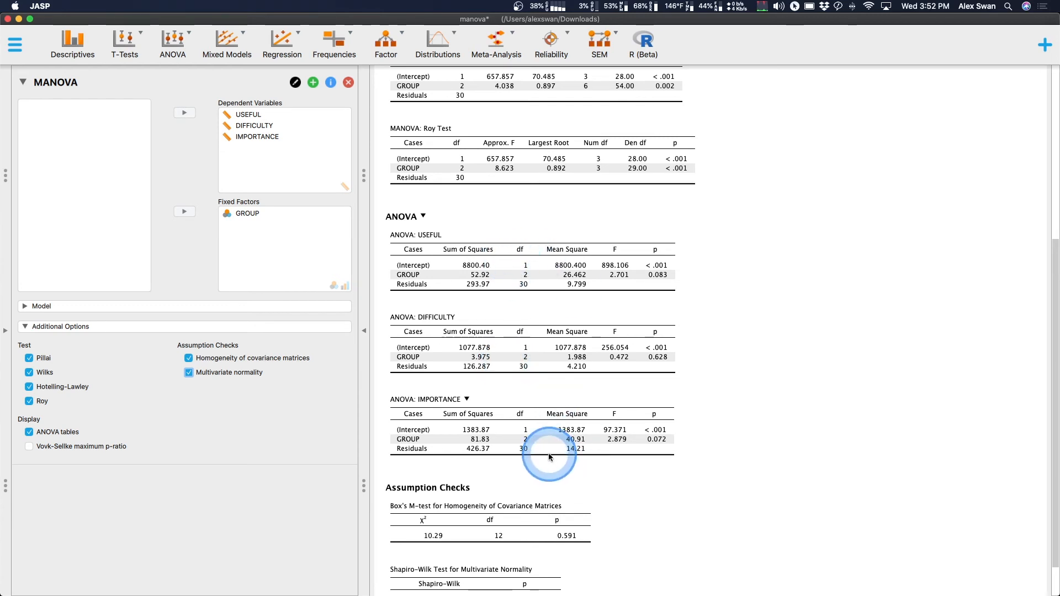
{"action": "mouse_move", "coordinate": [653, 357]}
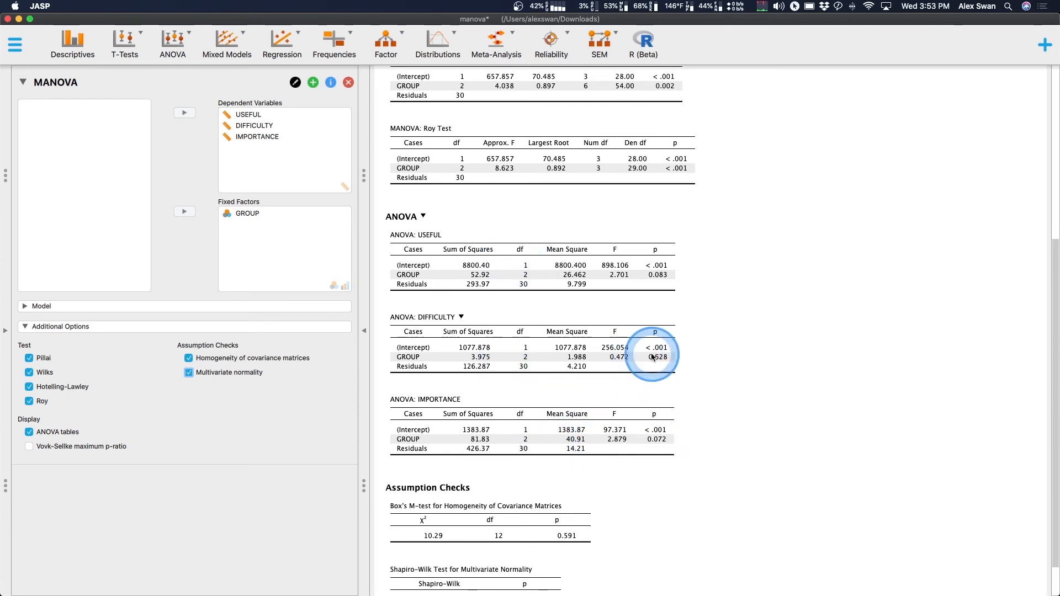
{"action": "mouse_move", "coordinate": [531, 453]}
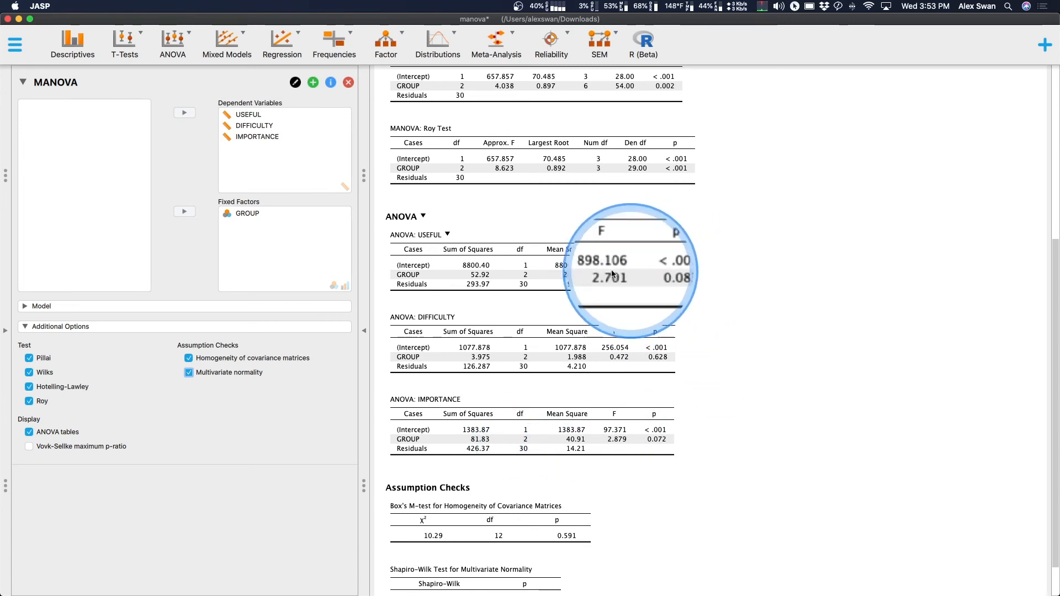
{"action": "mouse_move", "coordinate": [656, 279]}
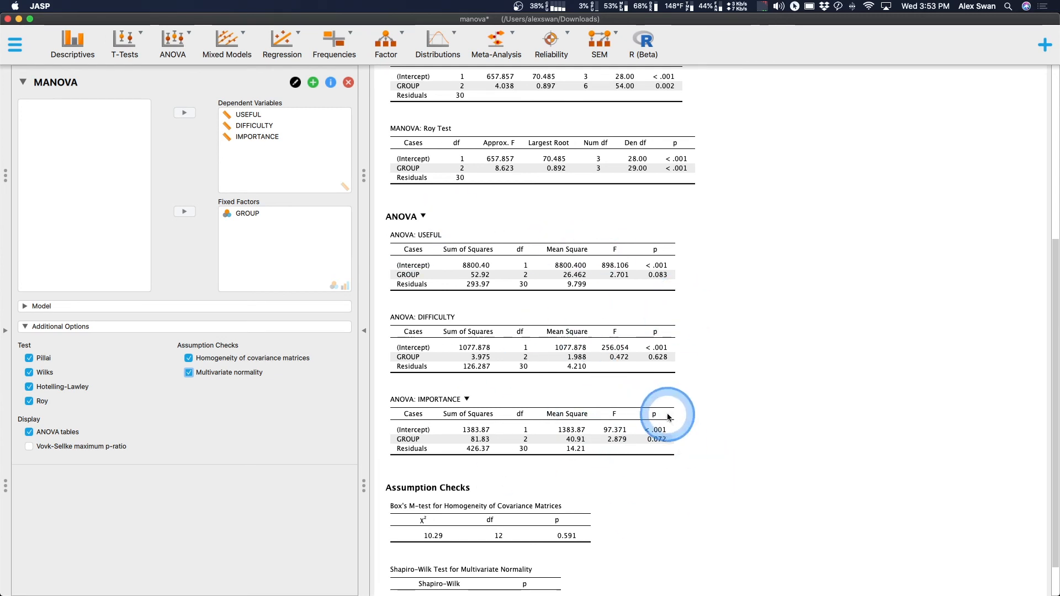
Add a Descriptive Statistics analysis below the MANOVA results
{"action": "scroll", "scroll_direction": "up", "scroll_amount": 3}
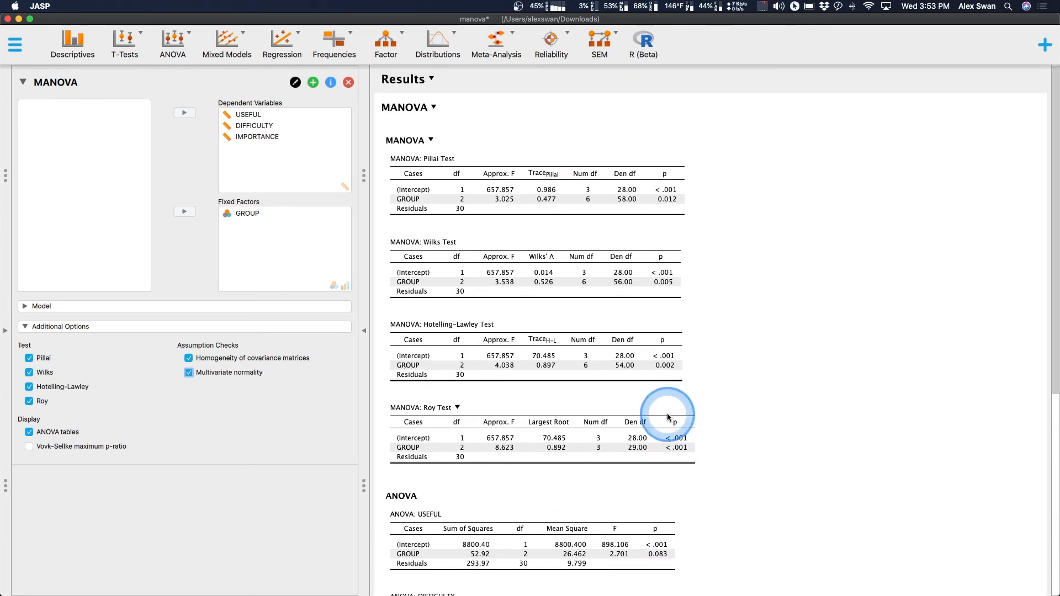
{"action": "mouse_move", "coordinate": [510, 257]}
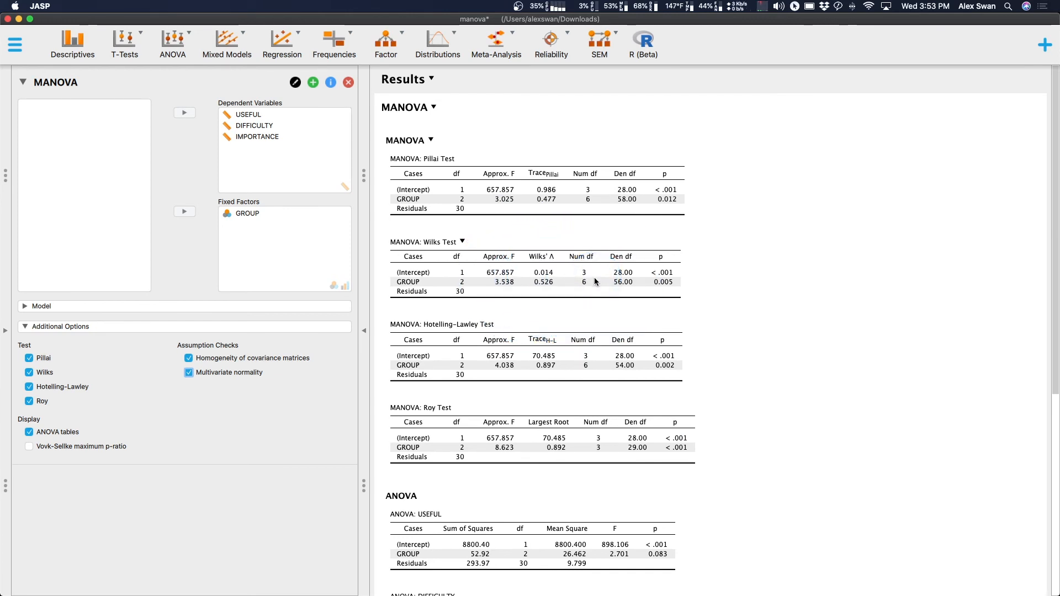
{"action": "mouse_move", "coordinate": [588, 289]}
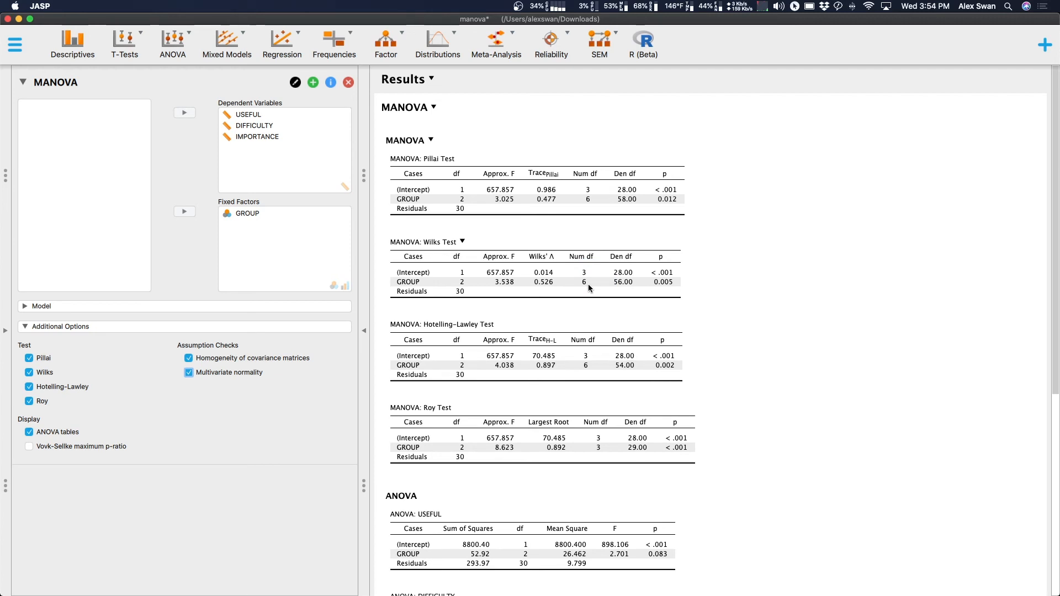
{"action": "left_click", "coordinate": [589, 282]}
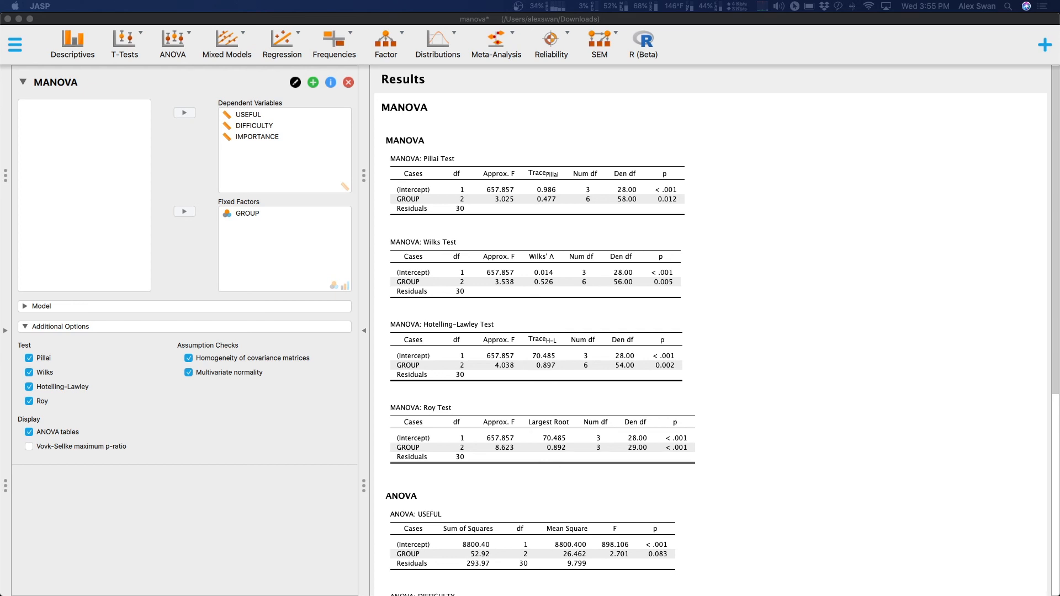
{"action": "left_click", "coordinate": [654, 363]}
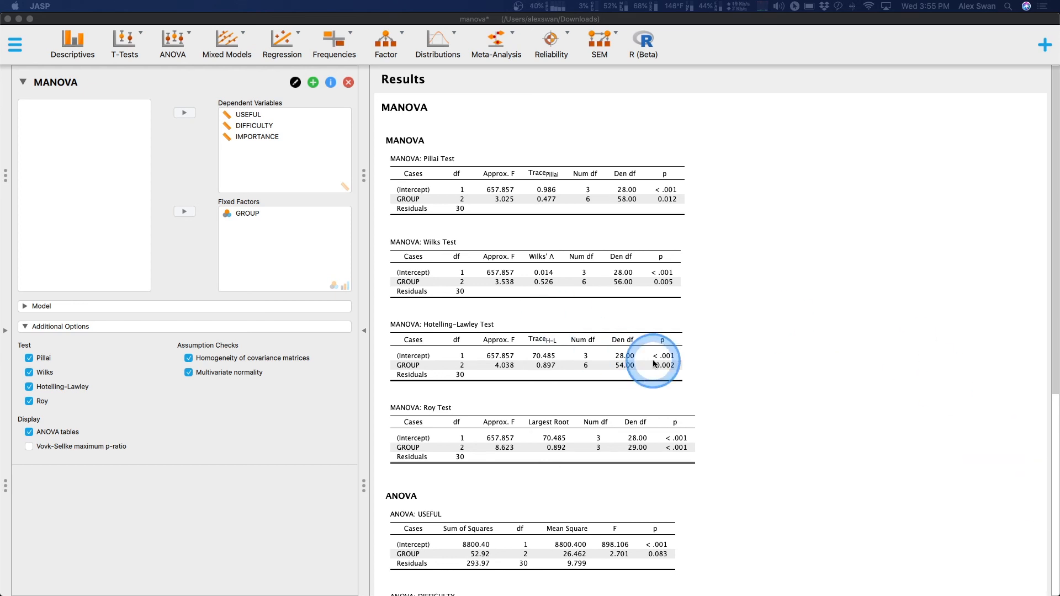
{"action": "scroll", "scroll_direction": "down", "scroll_amount": 3}
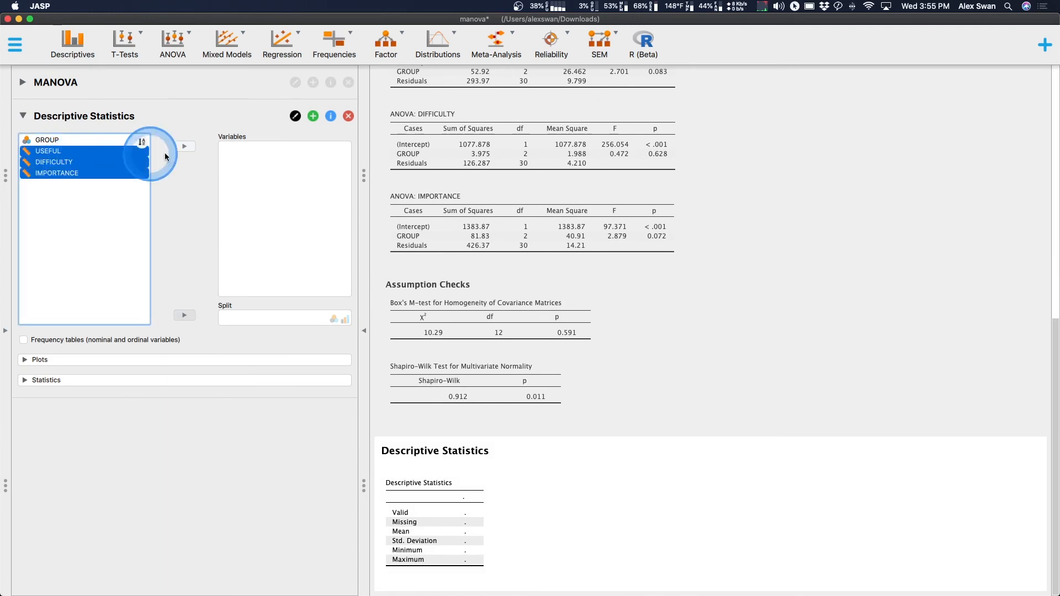
Describe USEFUL, DIFFICULTY and IMPORTANCE split by GROUP, then reselect the MANOVA analysis
{"action": "left_click", "coordinate": [183, 146]}
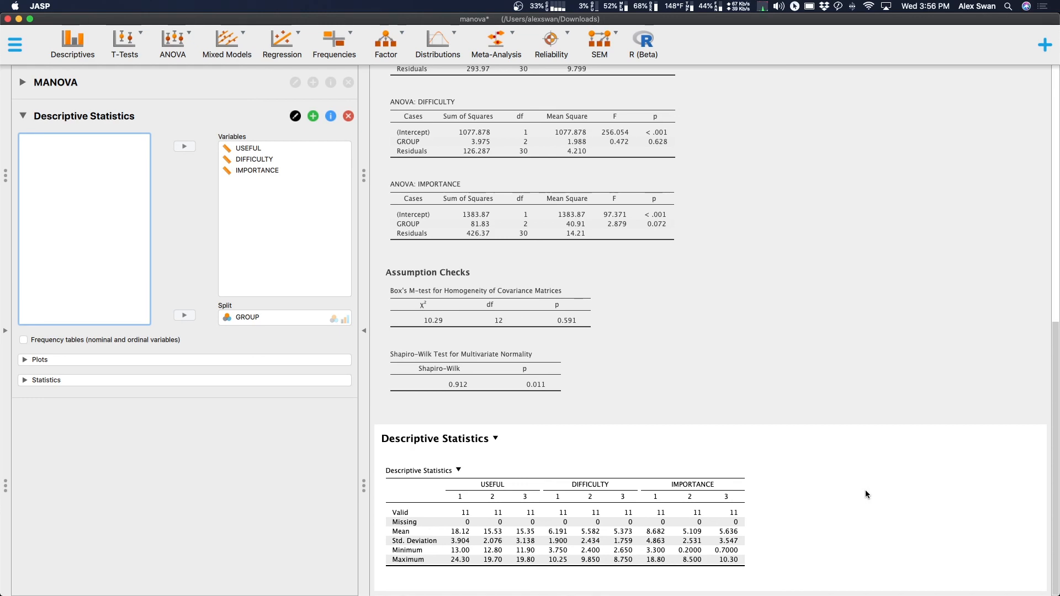
{"action": "scroll", "scroll_direction": "up", "scroll_amount": 3}
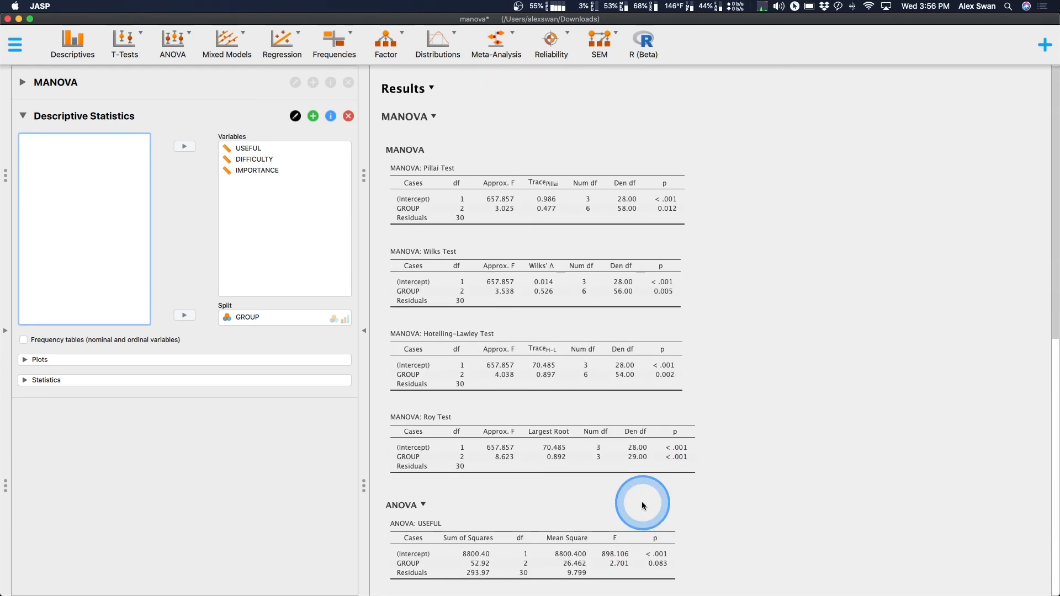
{"action": "left_click", "coordinate": [56, 82]}
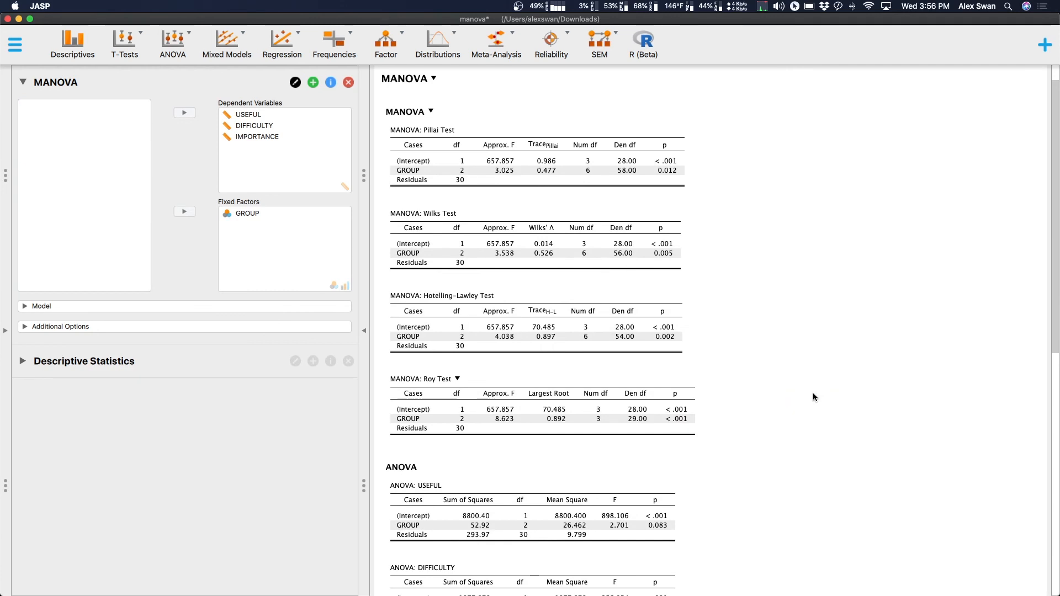